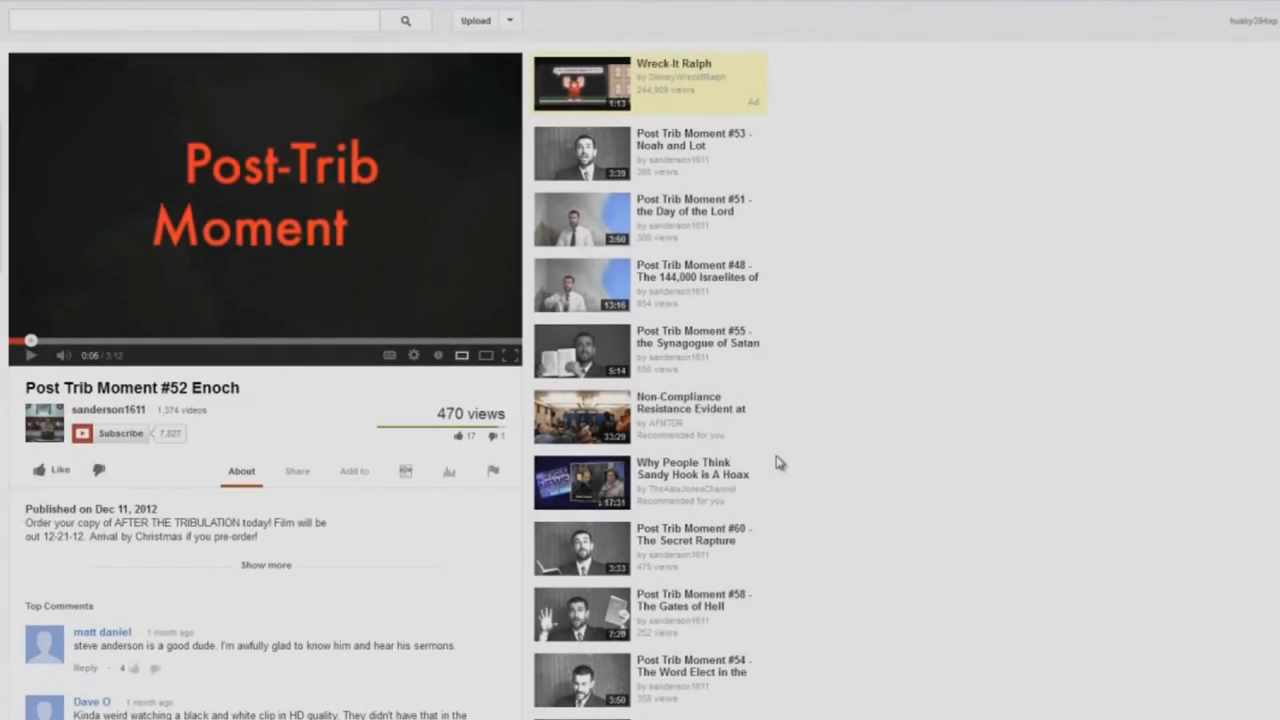
pyautogui.moveTo(37, 378)
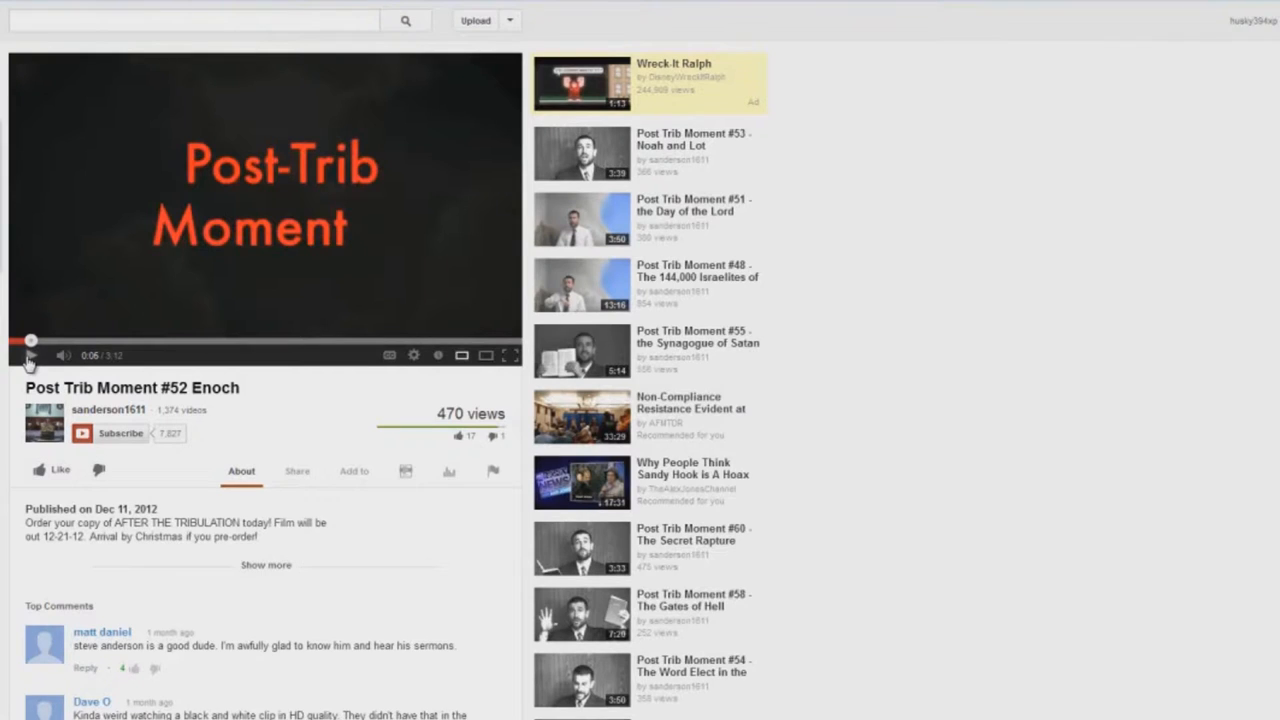
# Play the Enoch video from 0:05 and pause it at 0:21
pyautogui.click(29, 355)
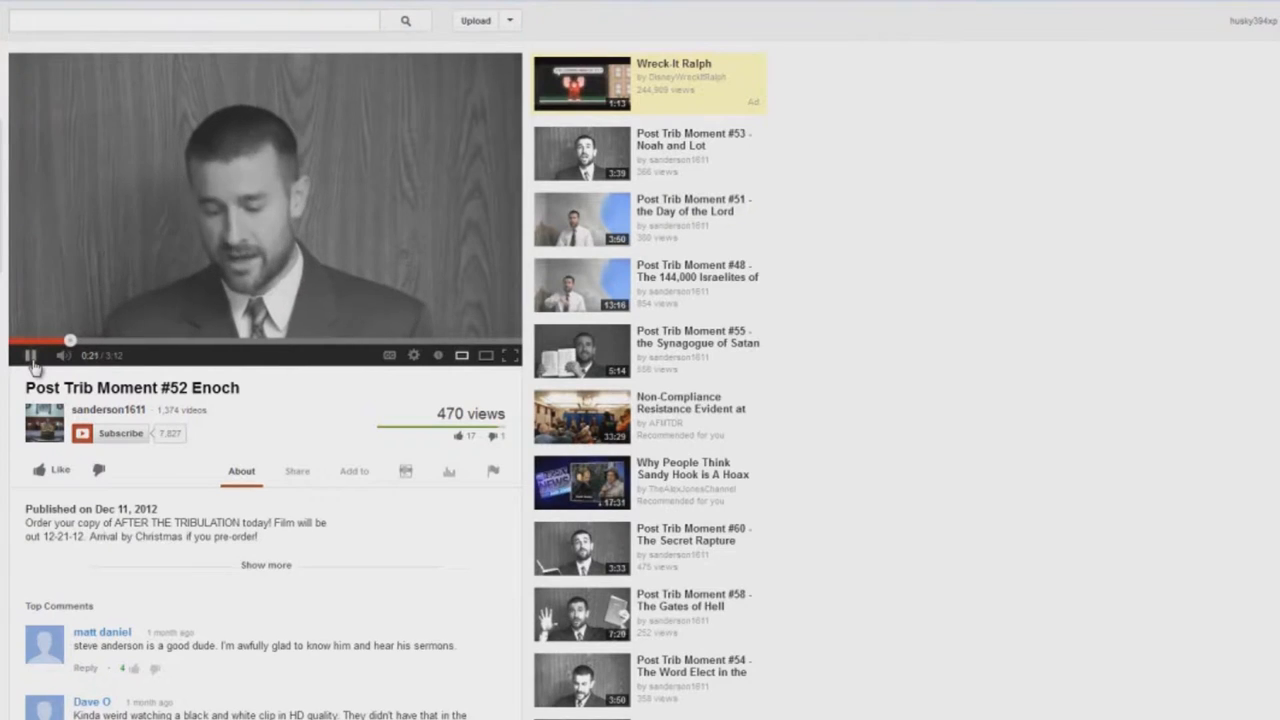
pyautogui.click(31, 355)
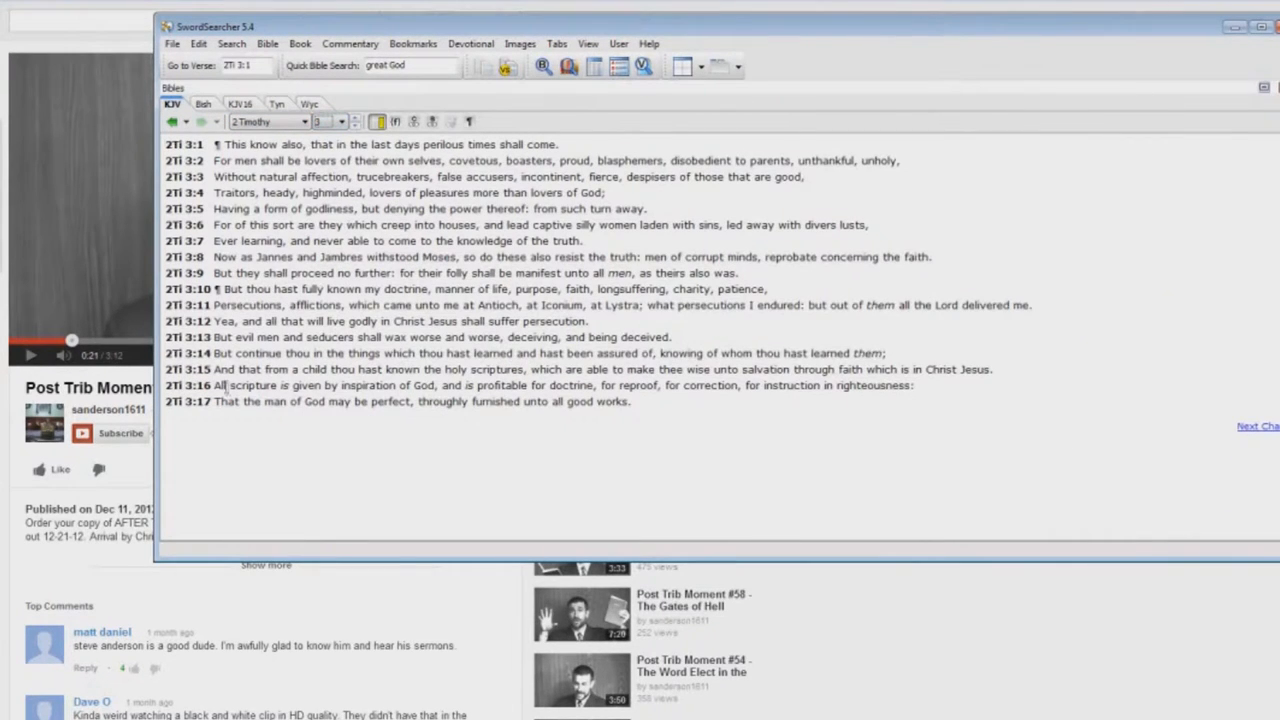
# Highlight verse 16 of 2 Timothy 3 in the KJV text
pyautogui.moveTo(216, 385); pyautogui.dragTo(420, 385)
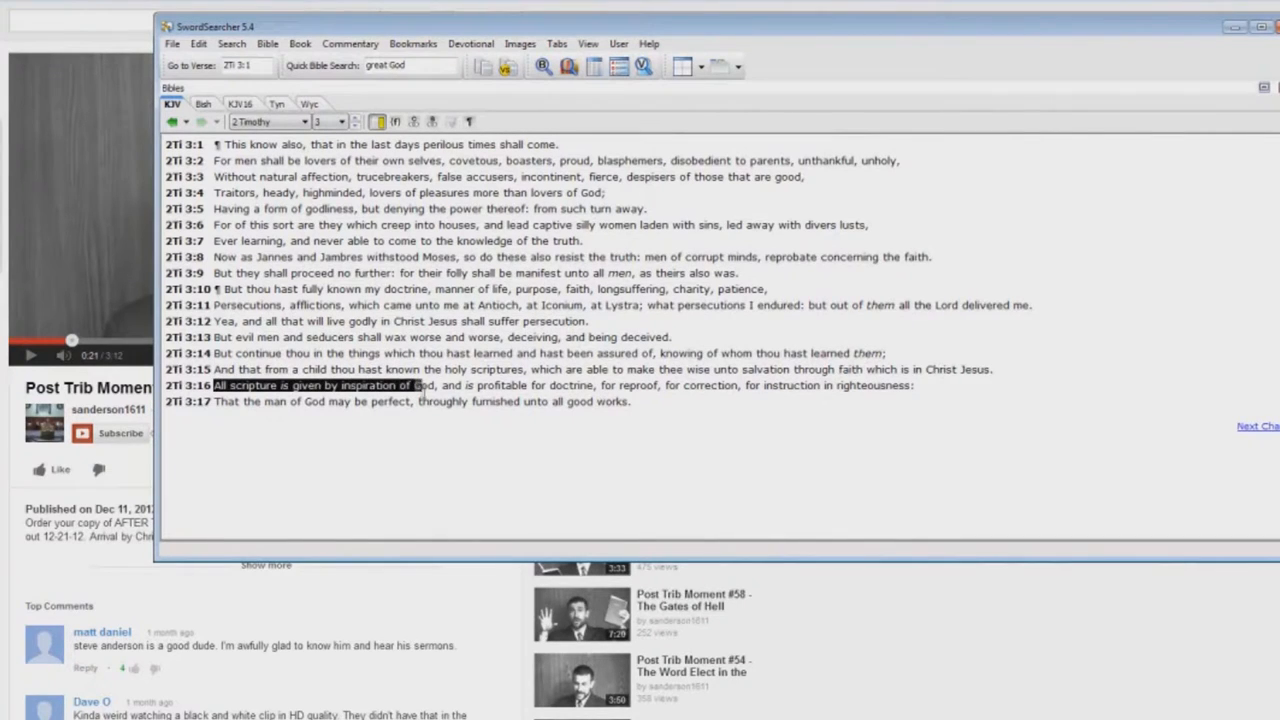
pyautogui.moveTo(420, 385); pyautogui.dragTo(685, 385)
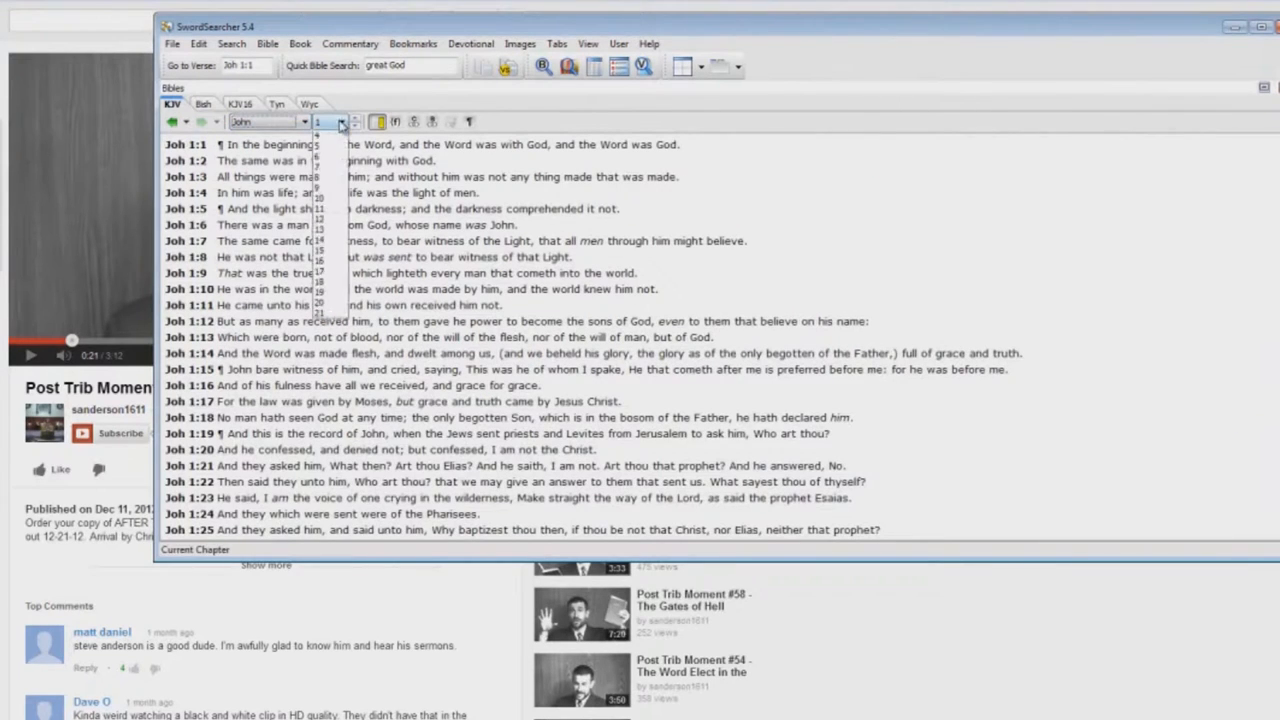
# Open John chapter 3 and highlight verse 14 about Moses lifting up the serpent
pyautogui.click(318, 121)
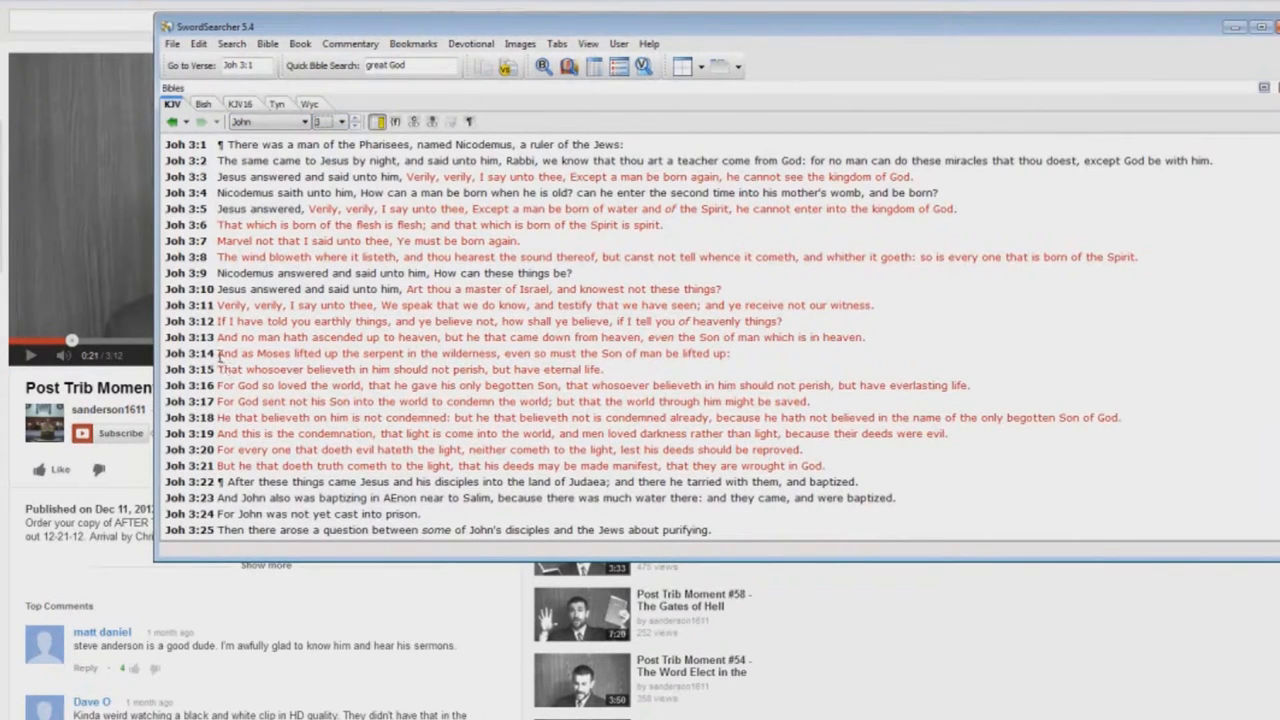
pyautogui.moveTo(218, 353); pyautogui.dragTo(540, 353)
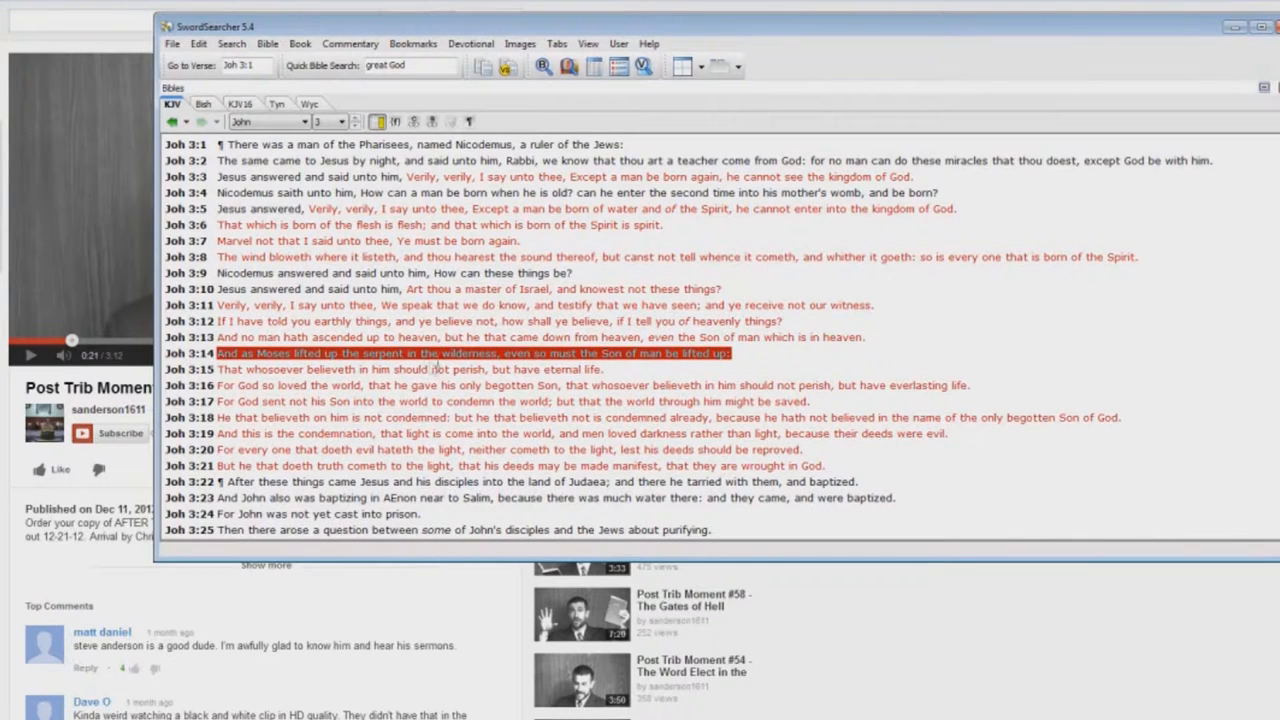
pyautogui.moveTo(640, 378)
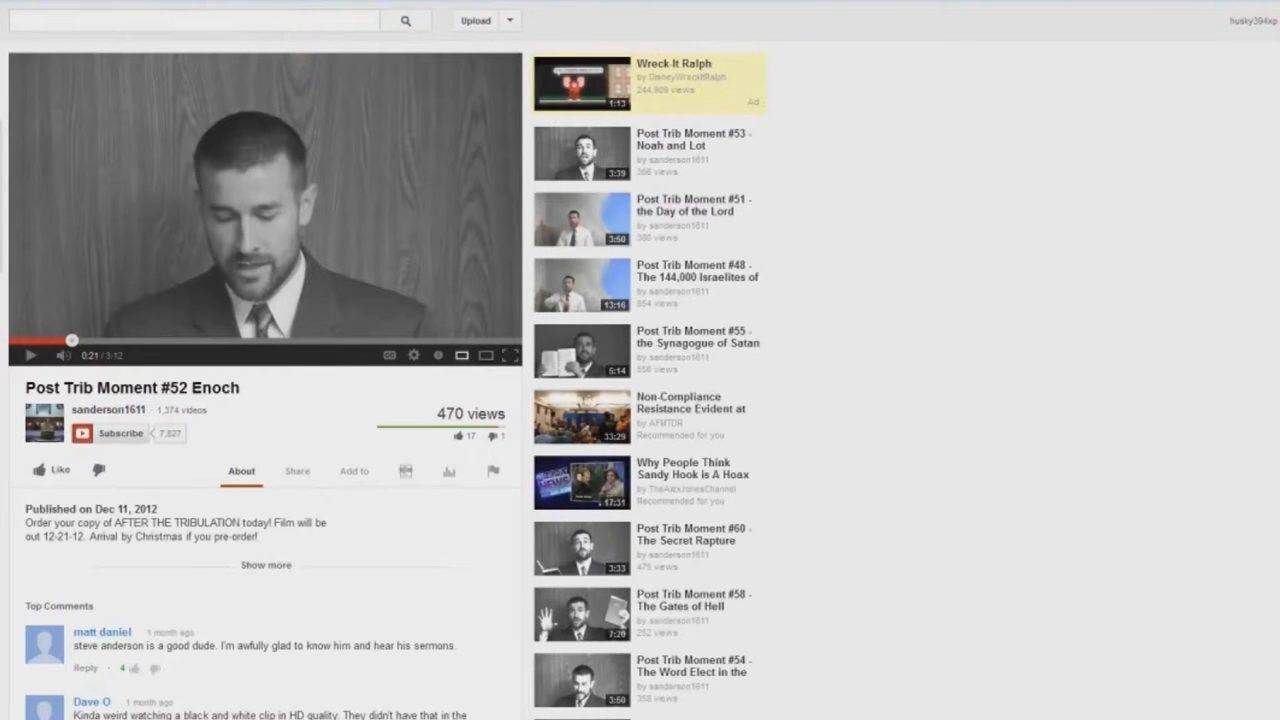
pyautogui.moveTo(45, 350)
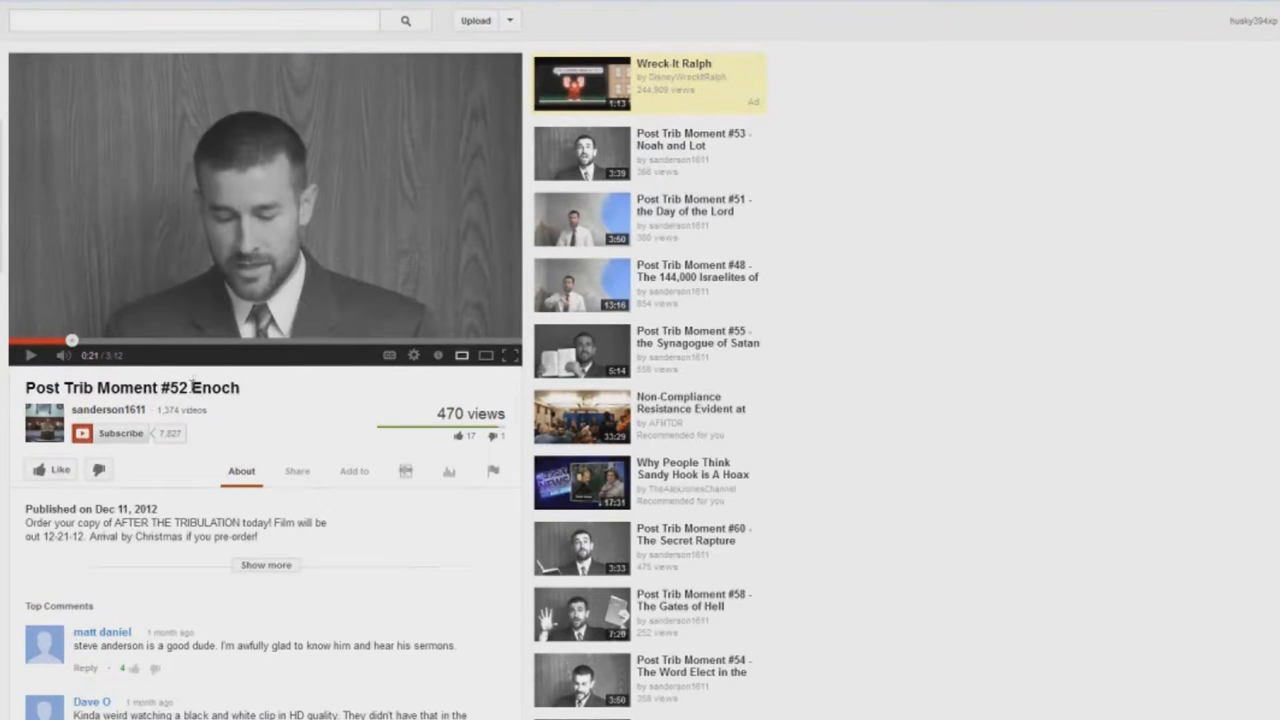
pyautogui.moveTo(249, 395)
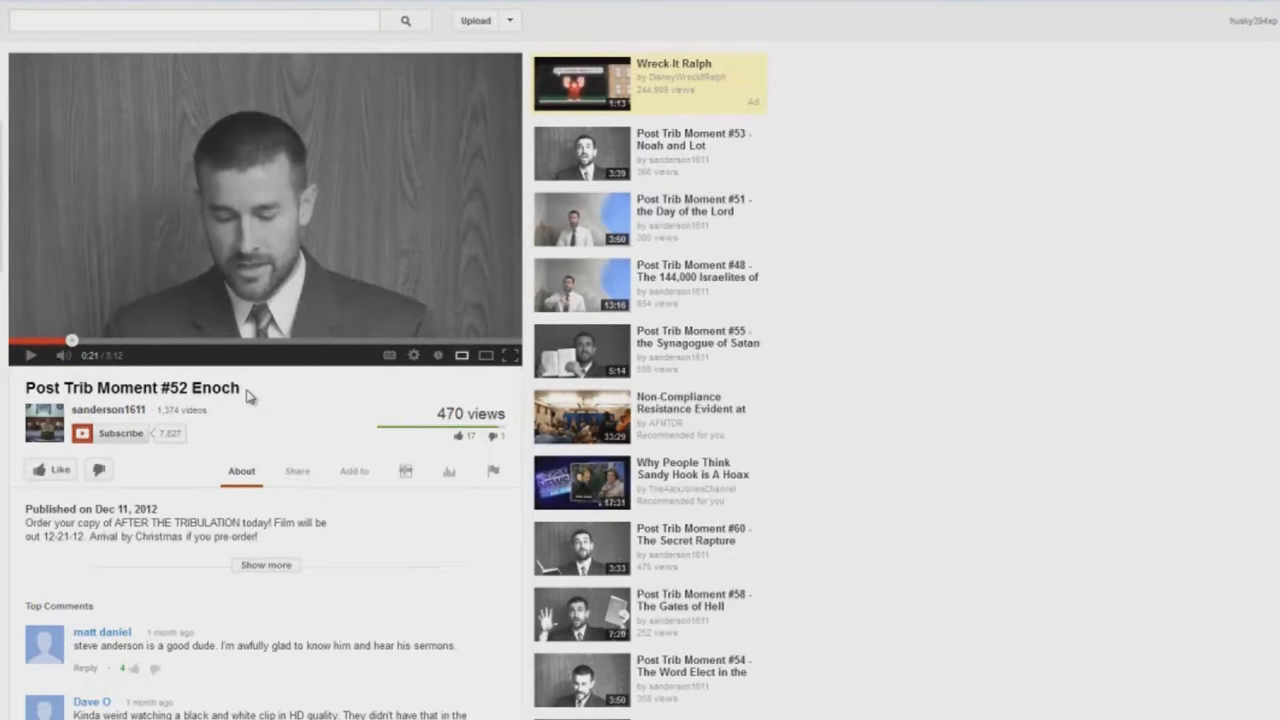
pyautogui.moveTo(255, 388)
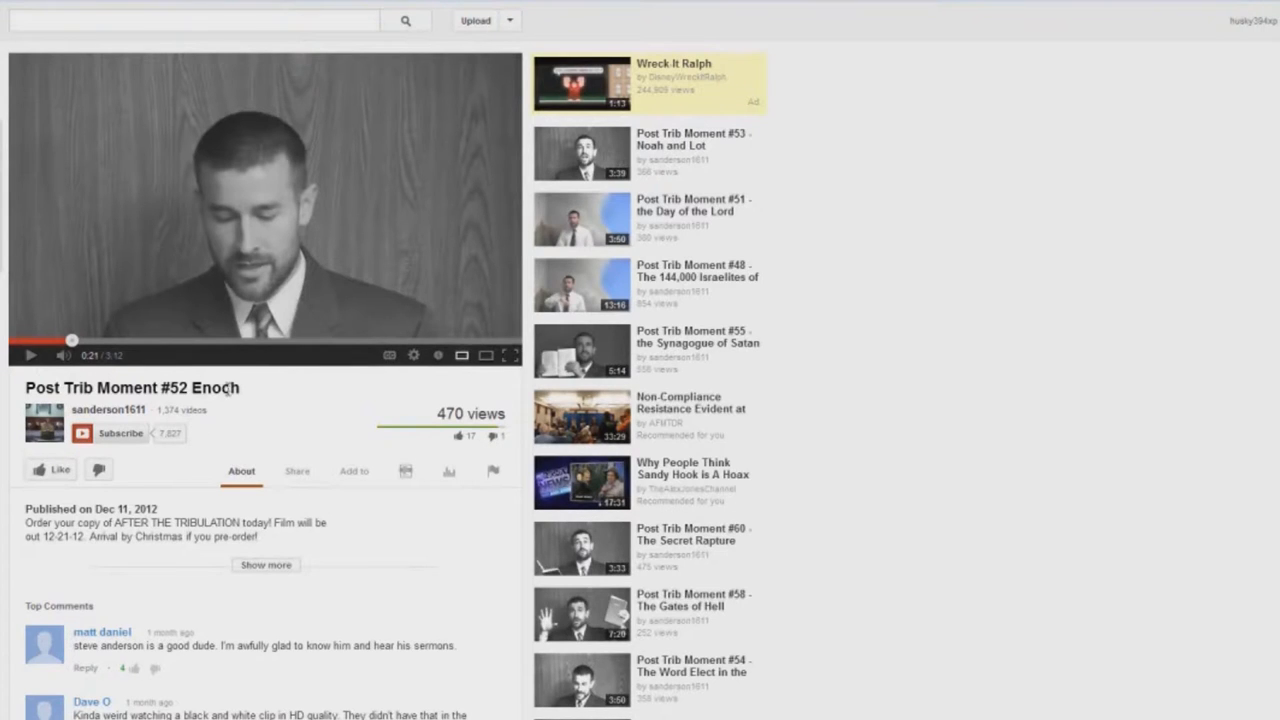
pyautogui.moveTo(333, 443)
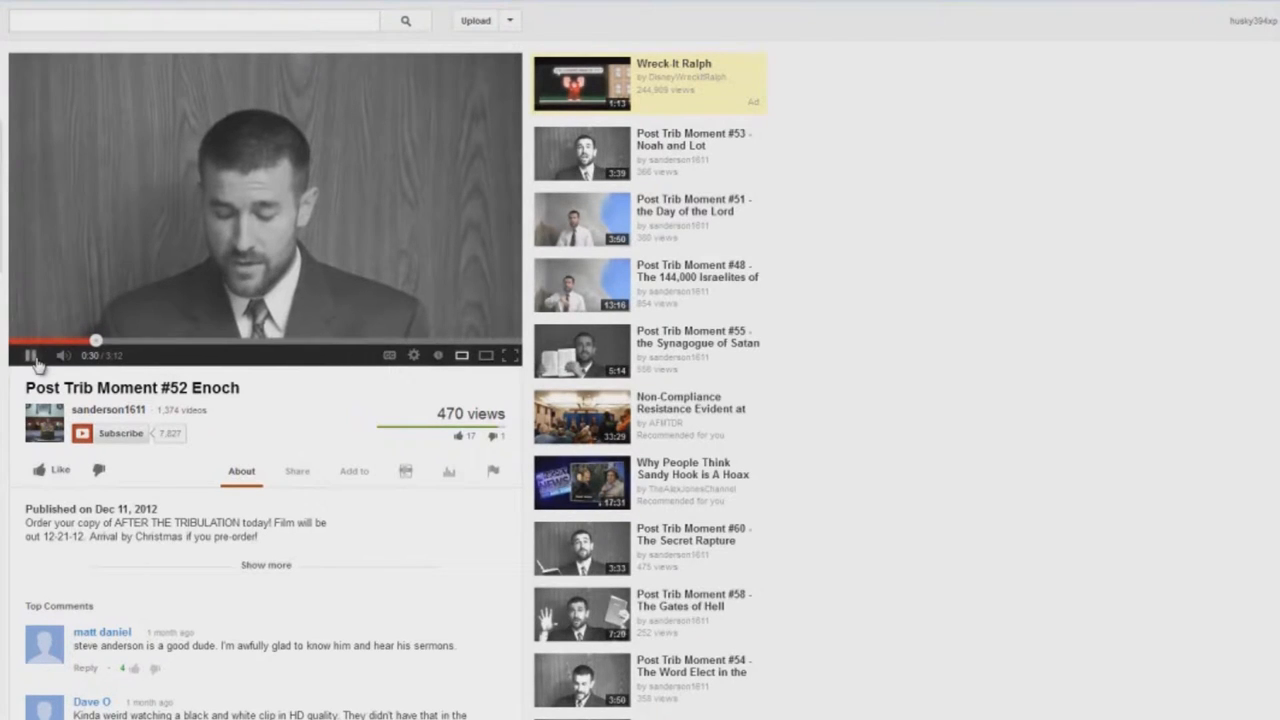
# Pause the Enoch video at 0:30
pyautogui.click(31, 355)
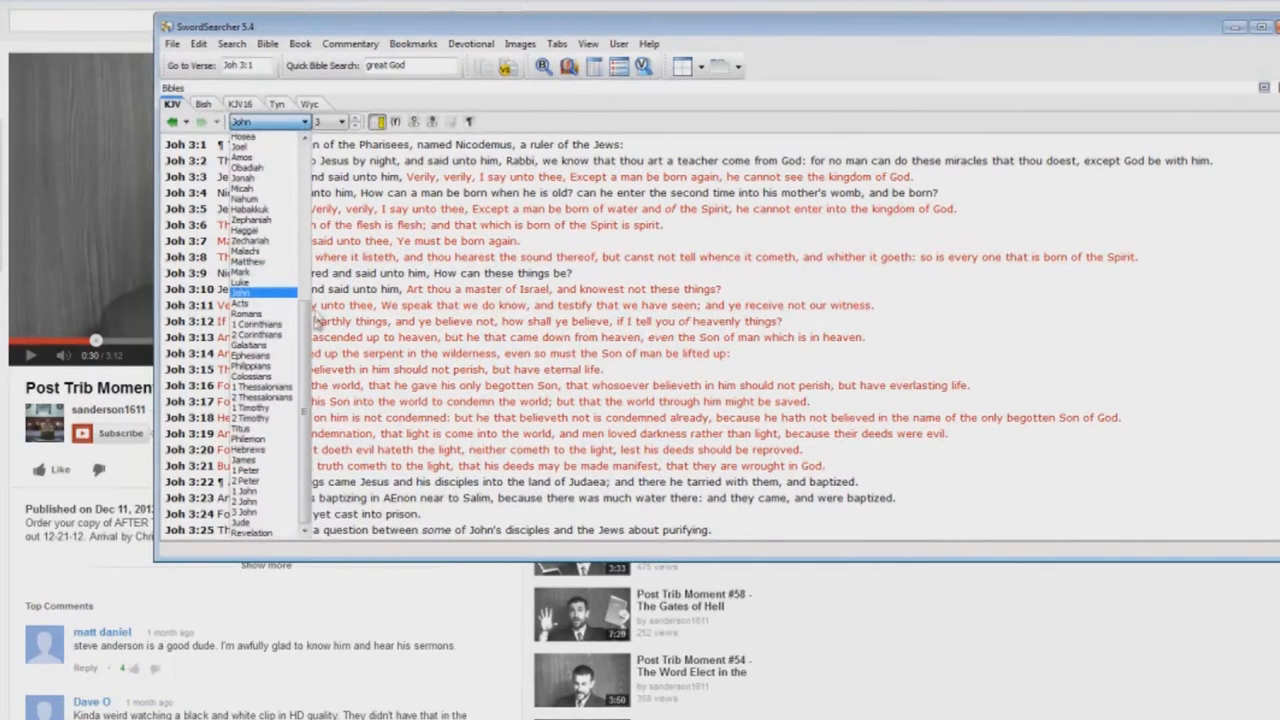
# Switch the Bible text to Genesis and scroll down toward verse 5:23
pyautogui.click(243, 135)
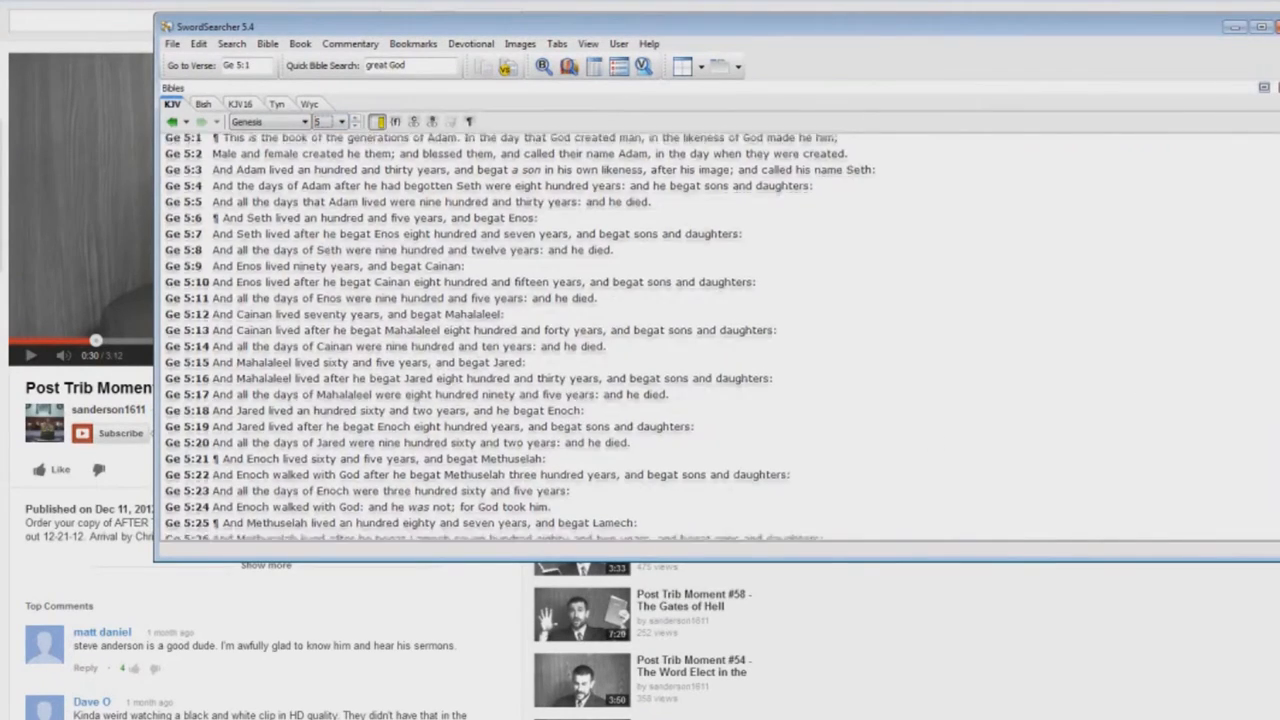
pyautogui.scroll(-3)
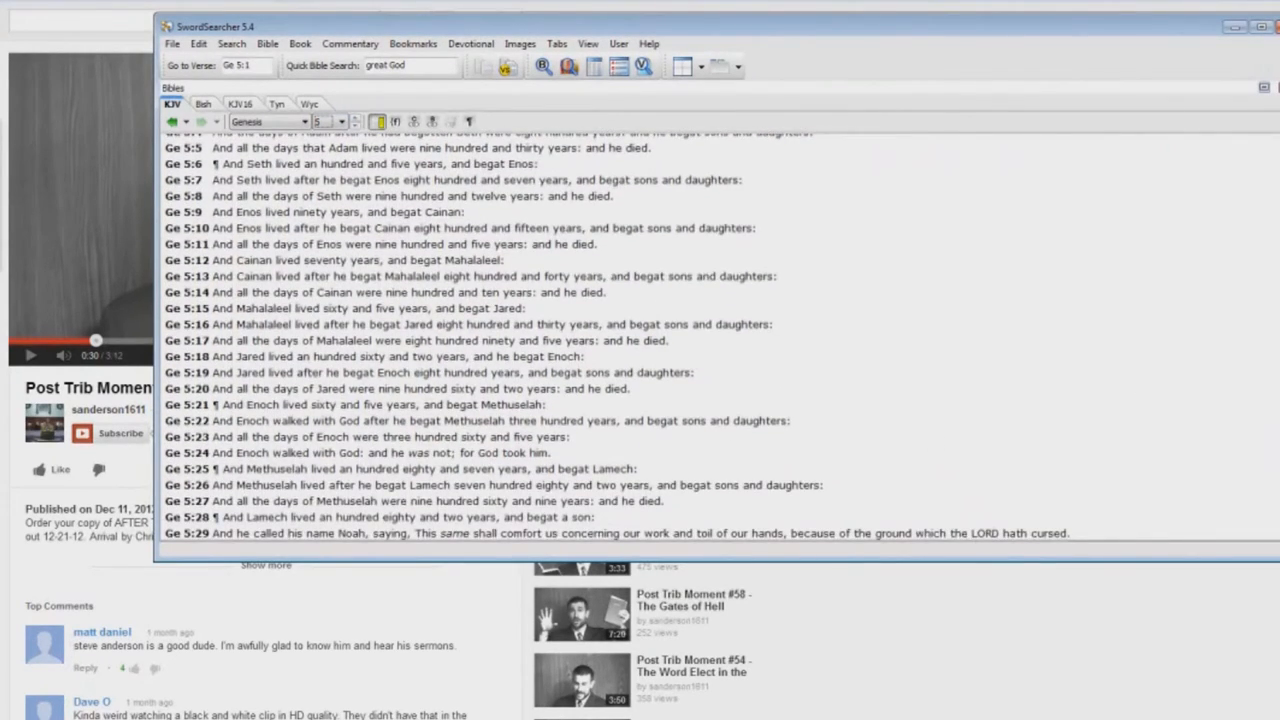
pyautogui.scroll(-3)
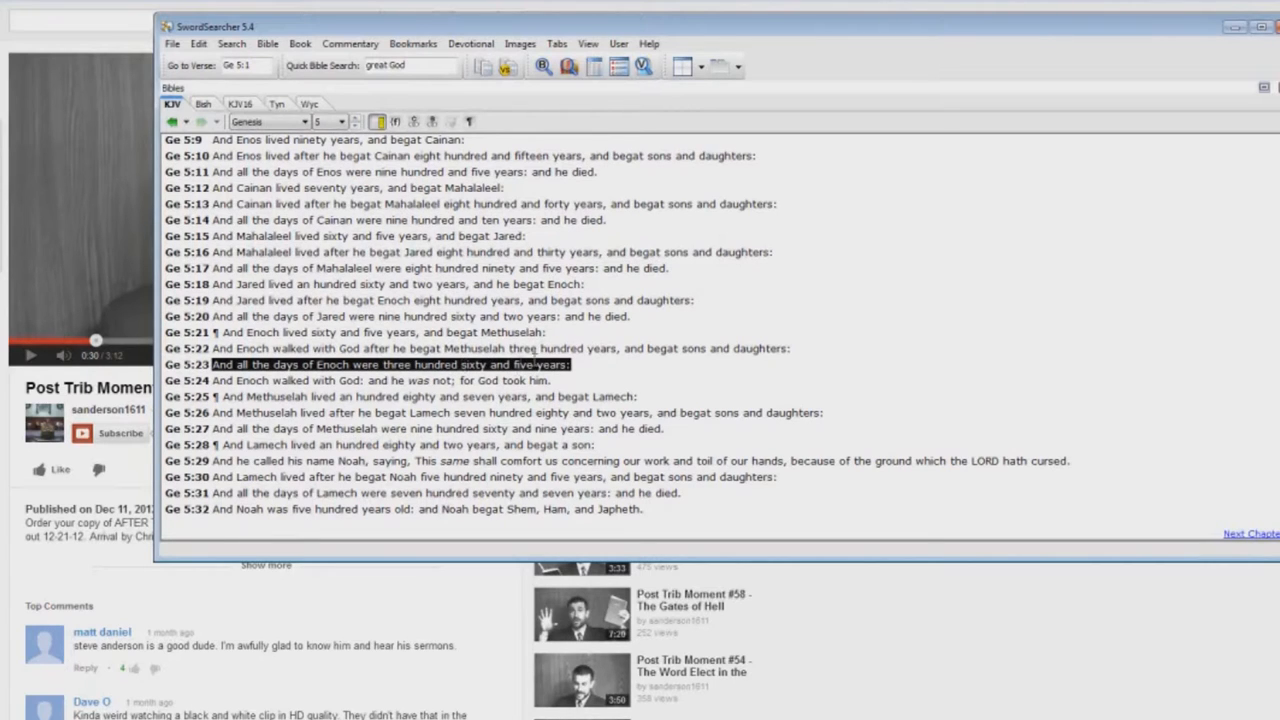
pyautogui.moveTo(604, 433)
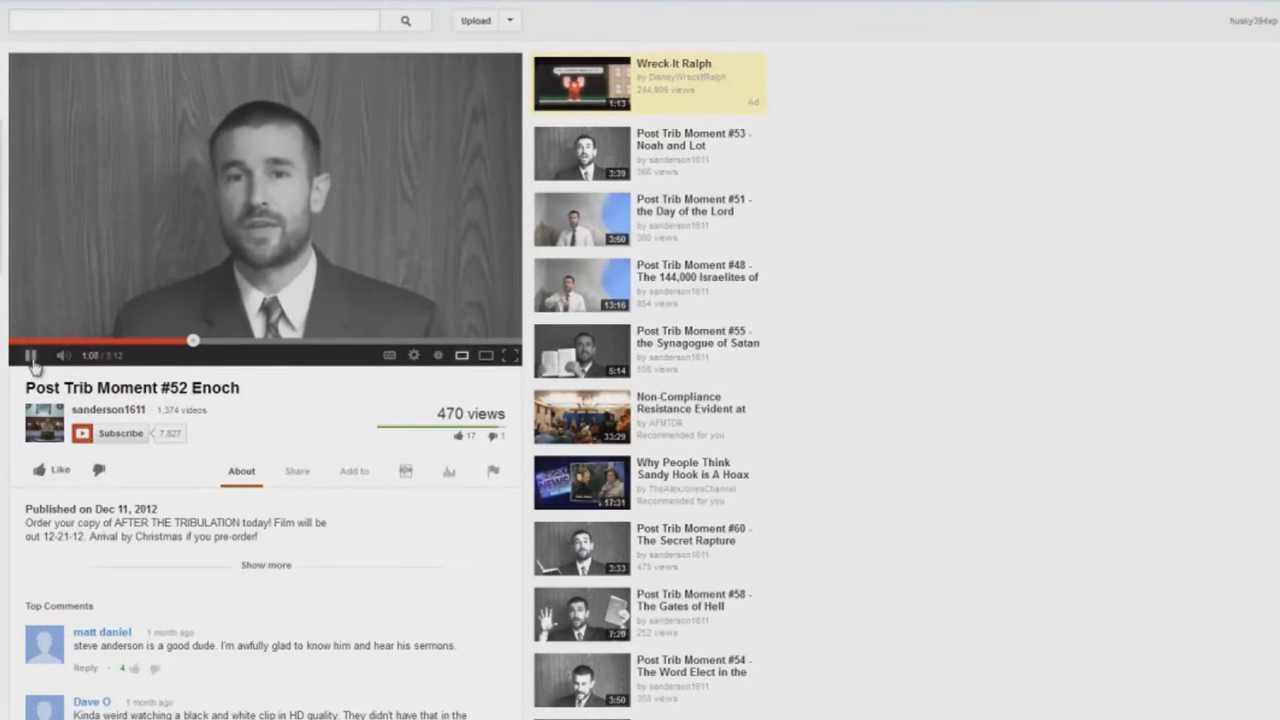
# Stop the Enoch video at 1:08 after it plays on from 0:30
pyautogui.click(31, 355)
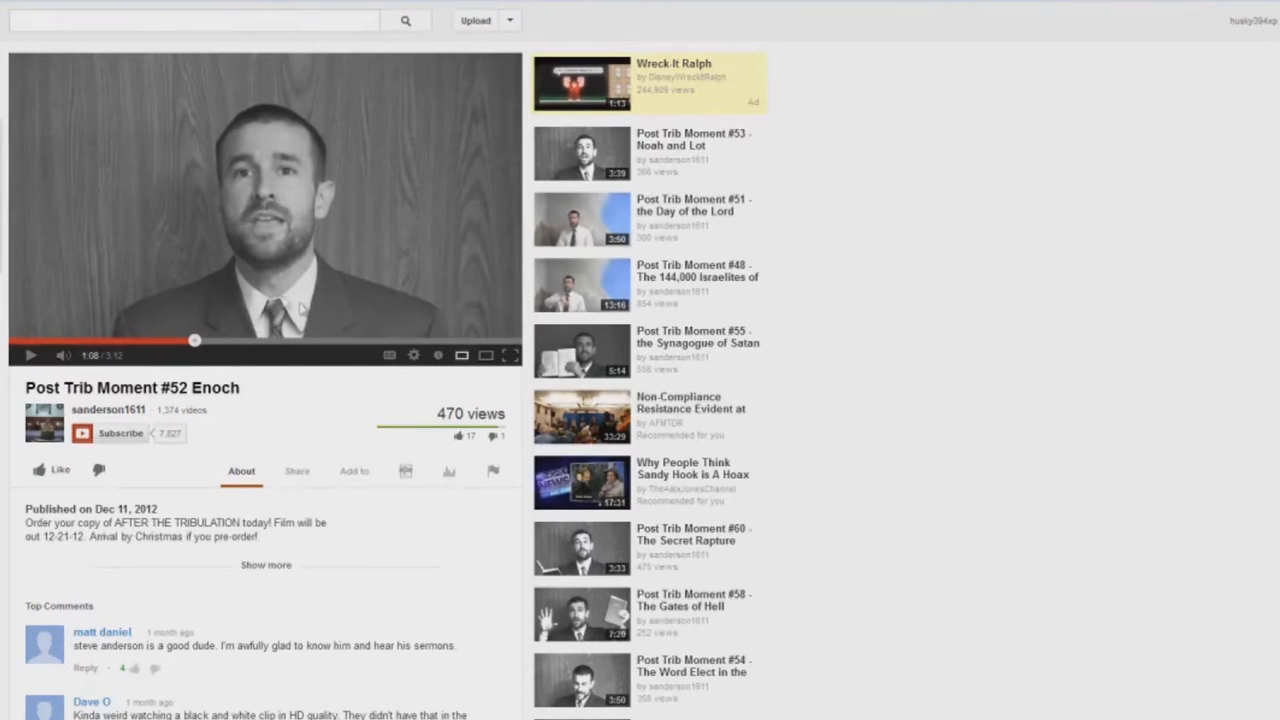
pyautogui.moveTo(420, 283)
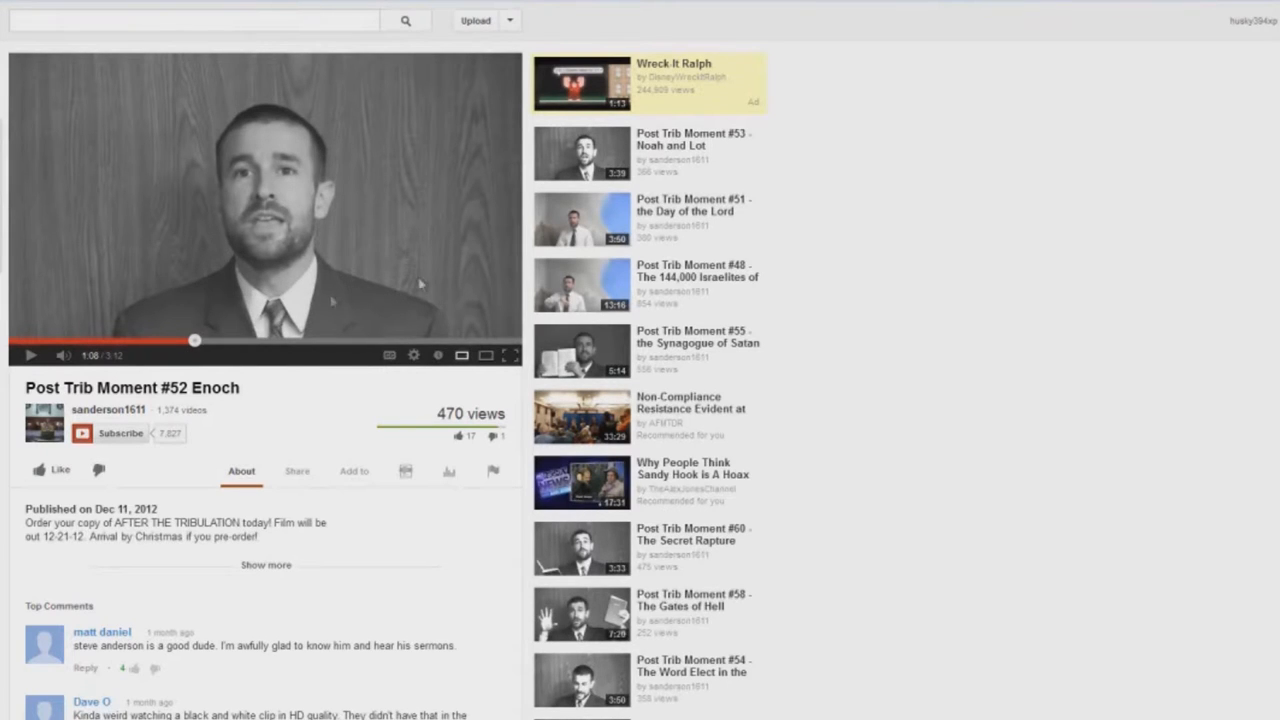
pyautogui.moveTo(328, 295)
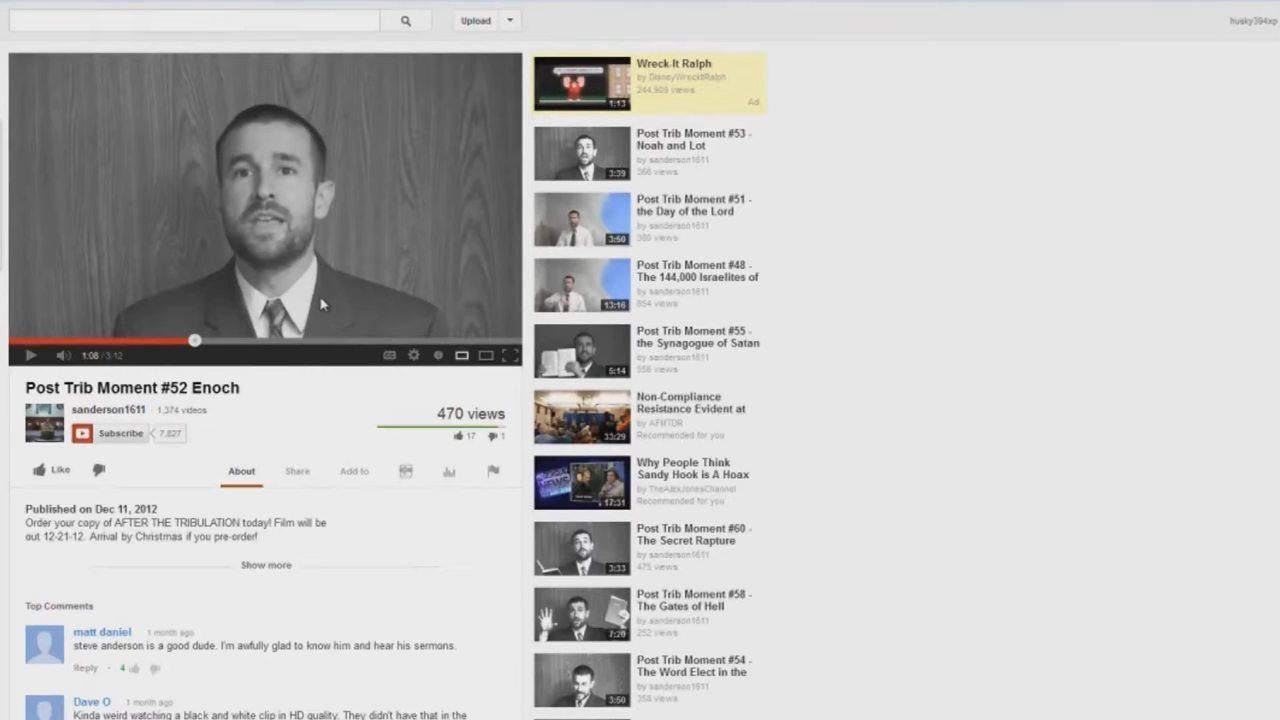
pyautogui.moveTo(285, 277)
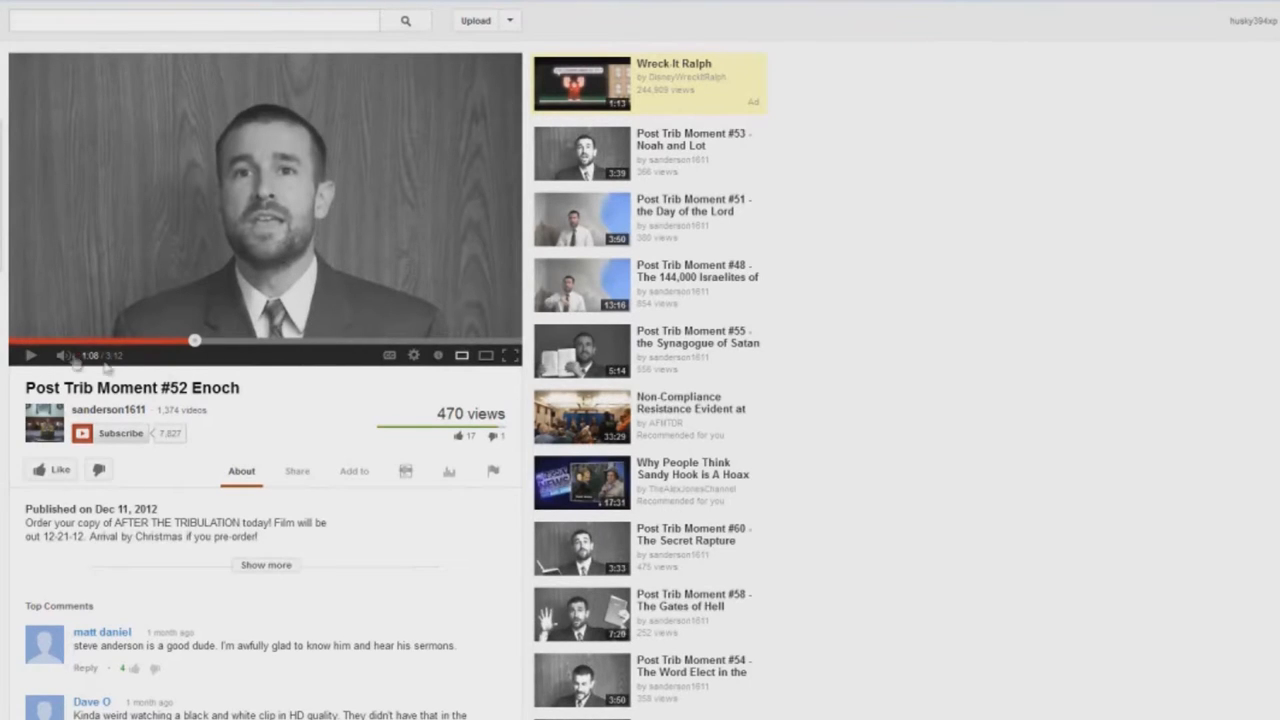
# Resume the Enoch video from 1:08, pausing briefly, then continue until 2:06
pyautogui.click(31, 355)
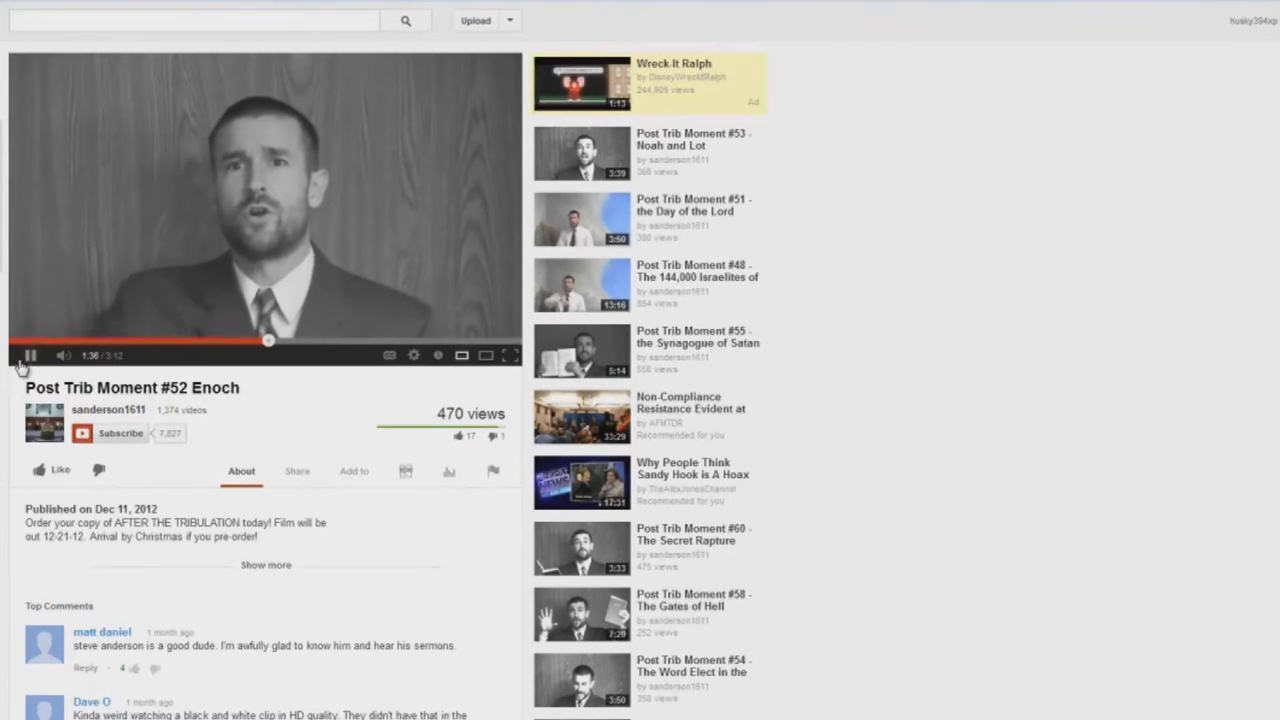
pyautogui.click(30, 355)
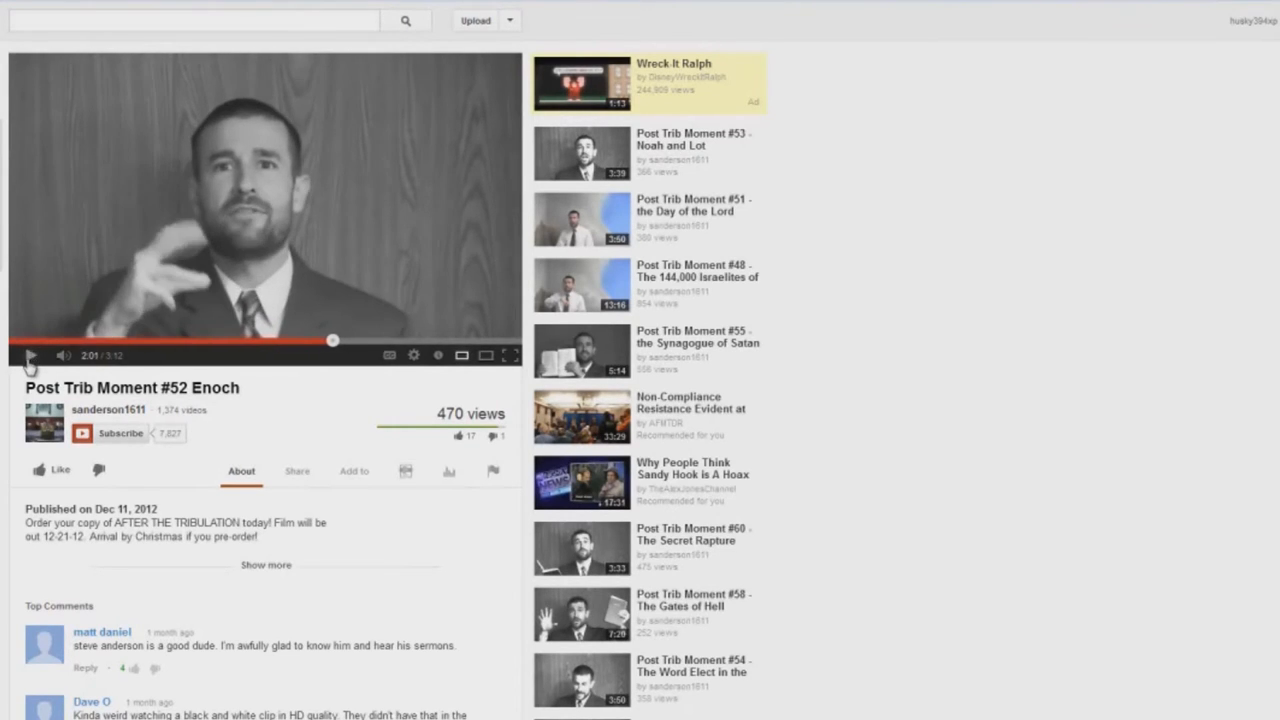
pyautogui.moveTo(617, 371)
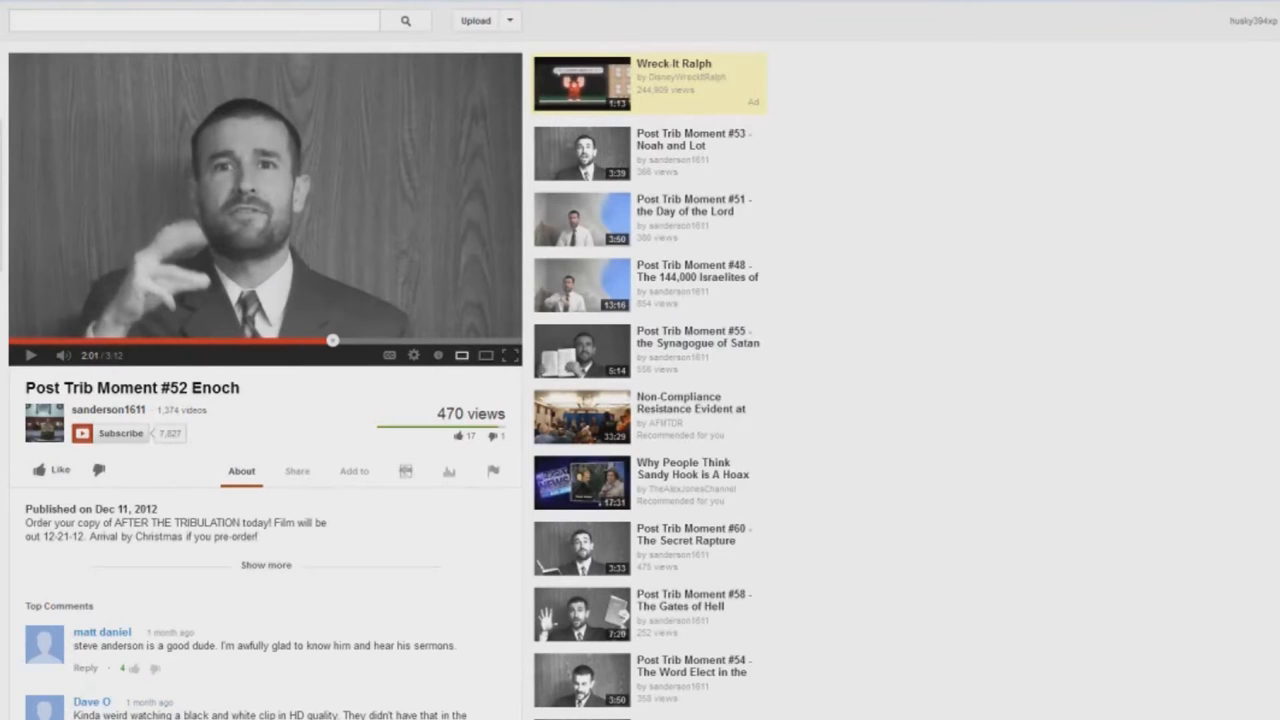
pyautogui.moveTo(275, 310)
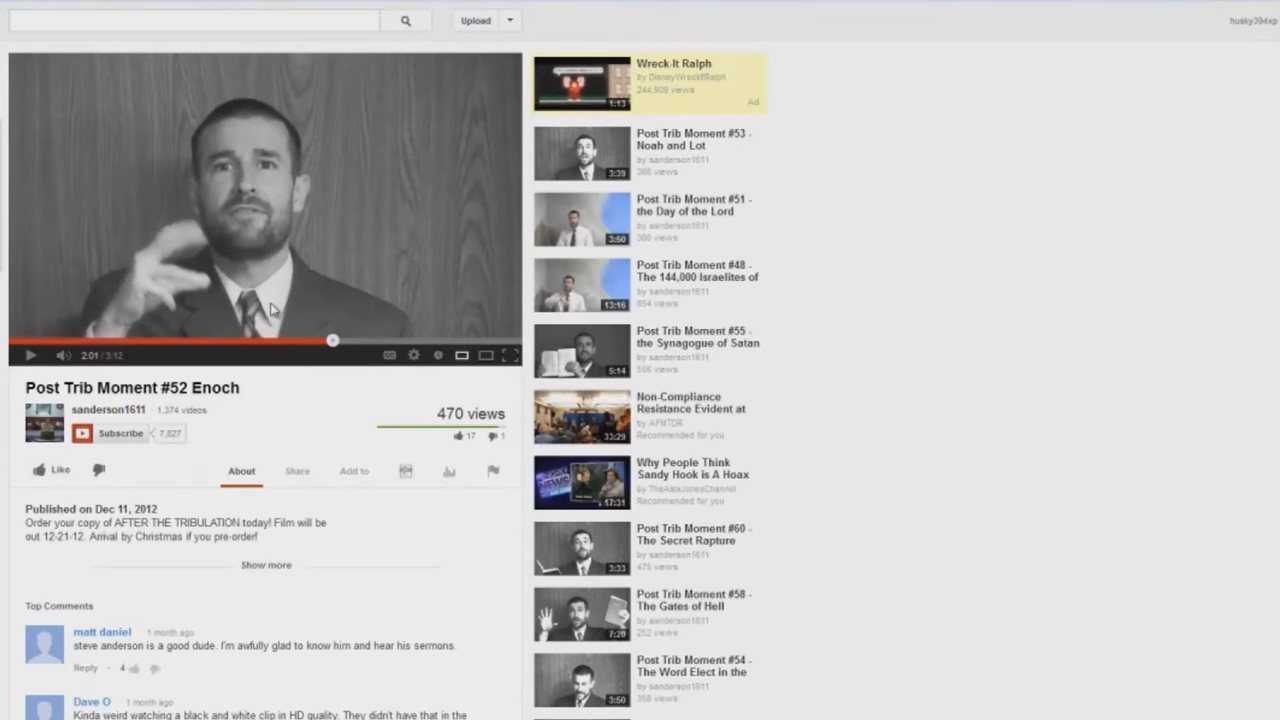
pyautogui.moveTo(297, 307)
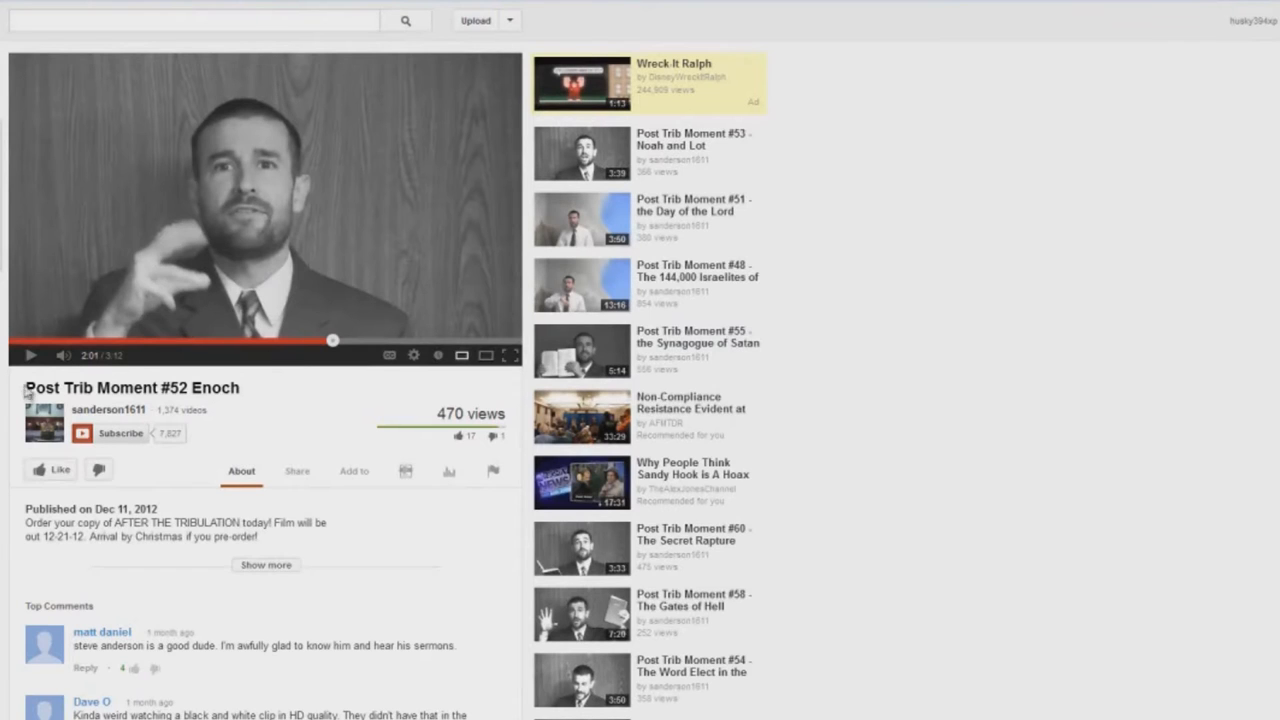
pyautogui.click(31, 355)
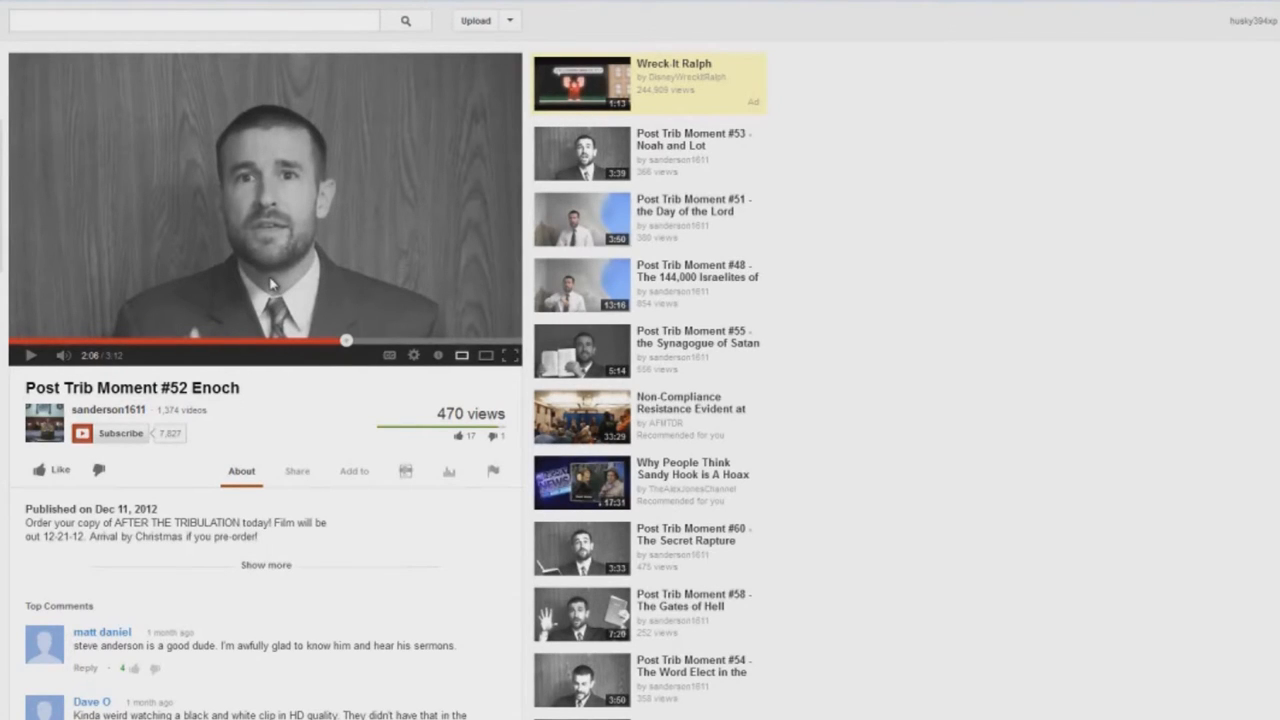
pyautogui.moveTo(242, 272)
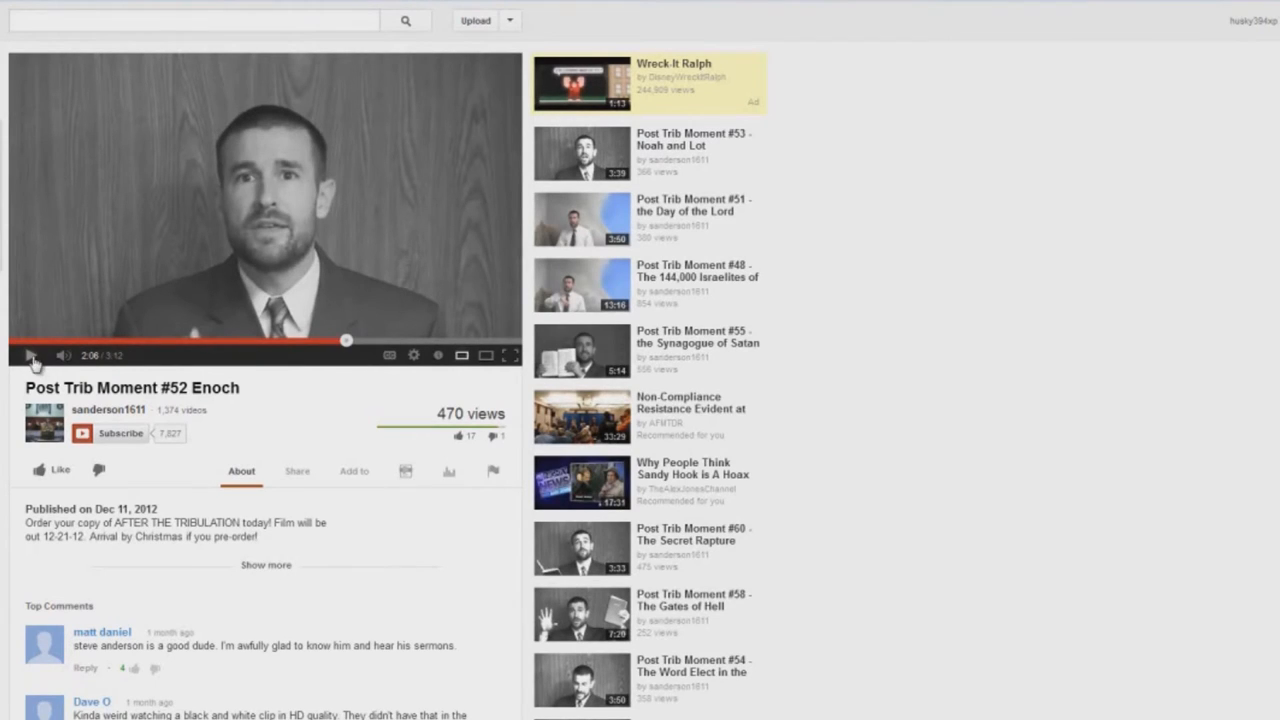
# Resume the Enoch video from 2:06 and pause it at 2:26
pyautogui.click(30, 355)
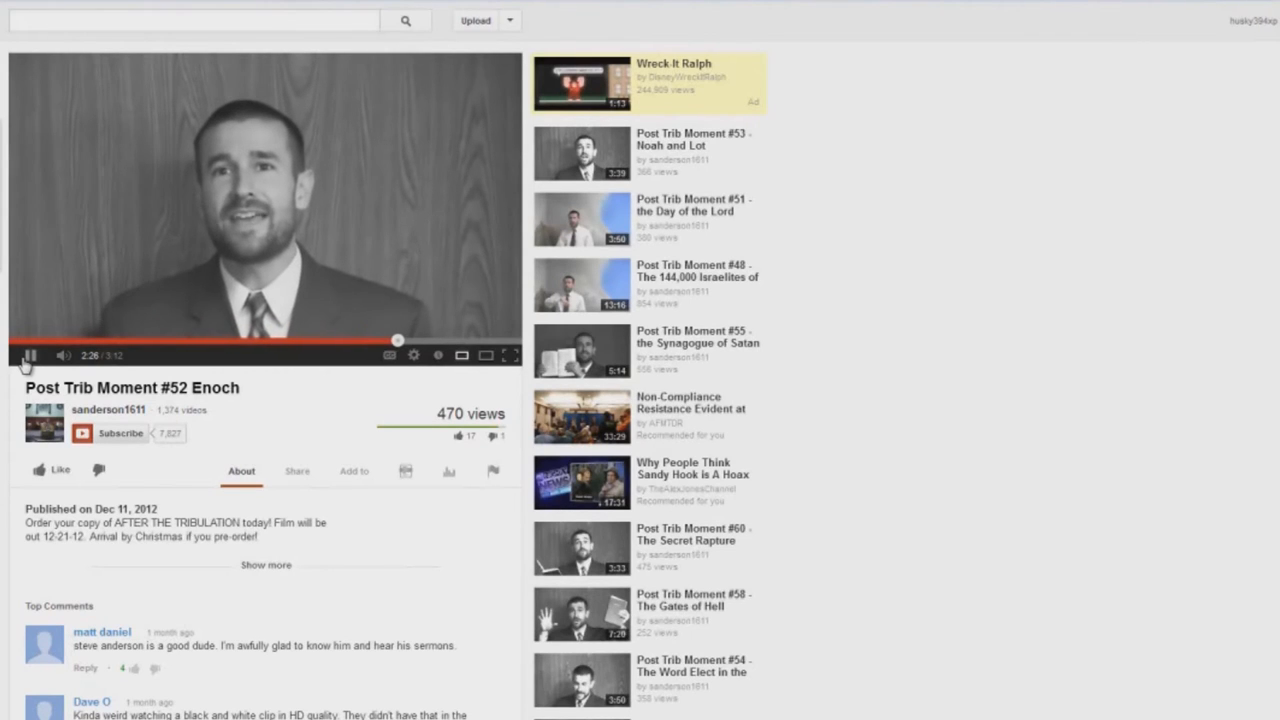
pyautogui.click(30, 355)
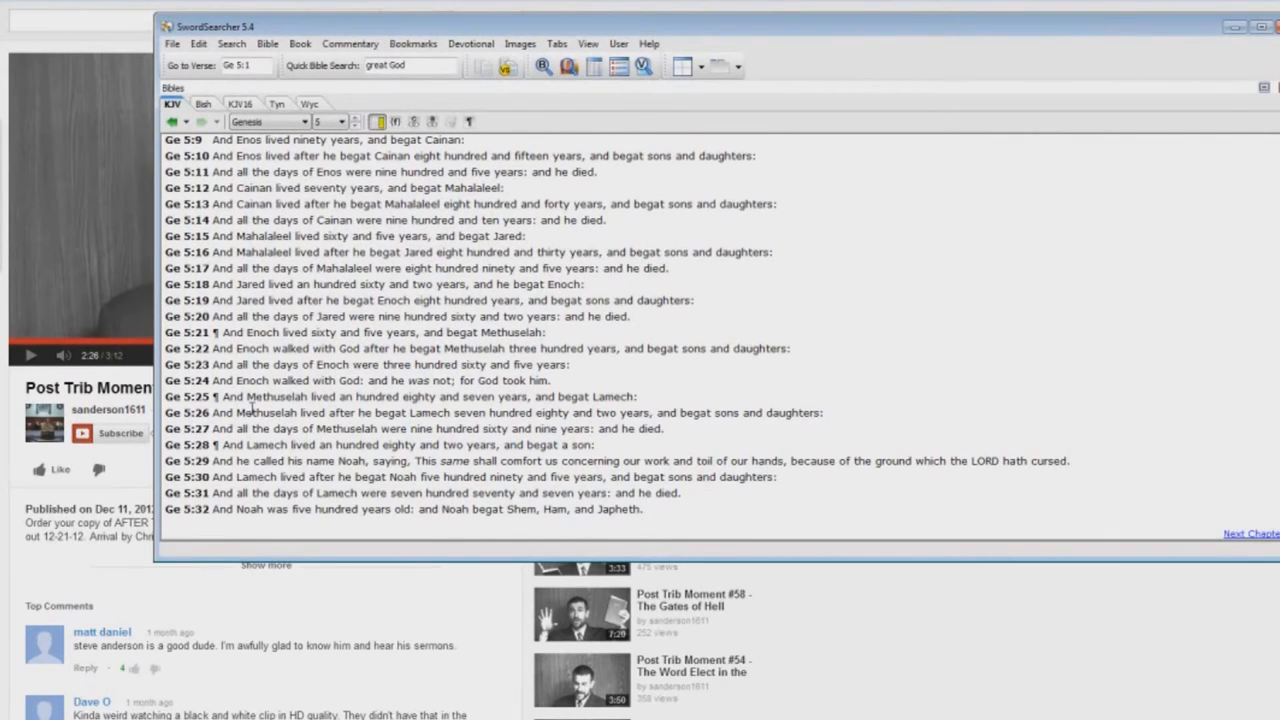
pyautogui.moveTo(355, 365)
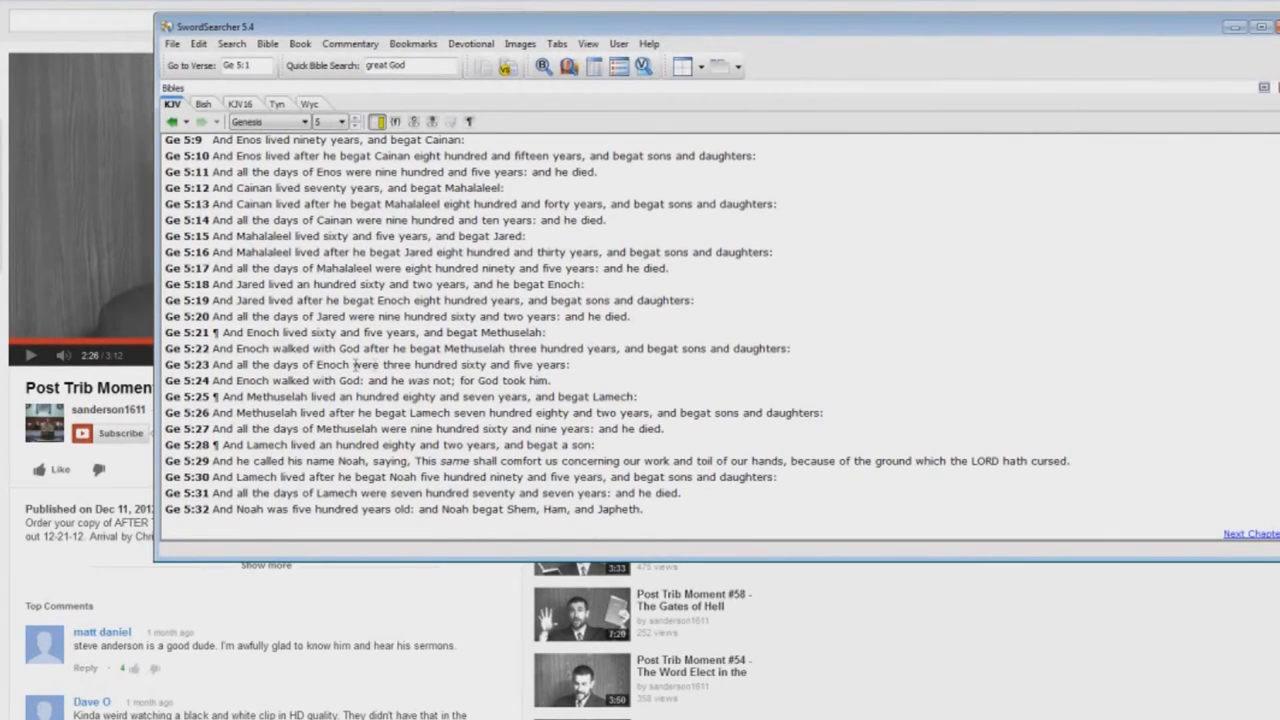
pyautogui.moveTo(410, 350)
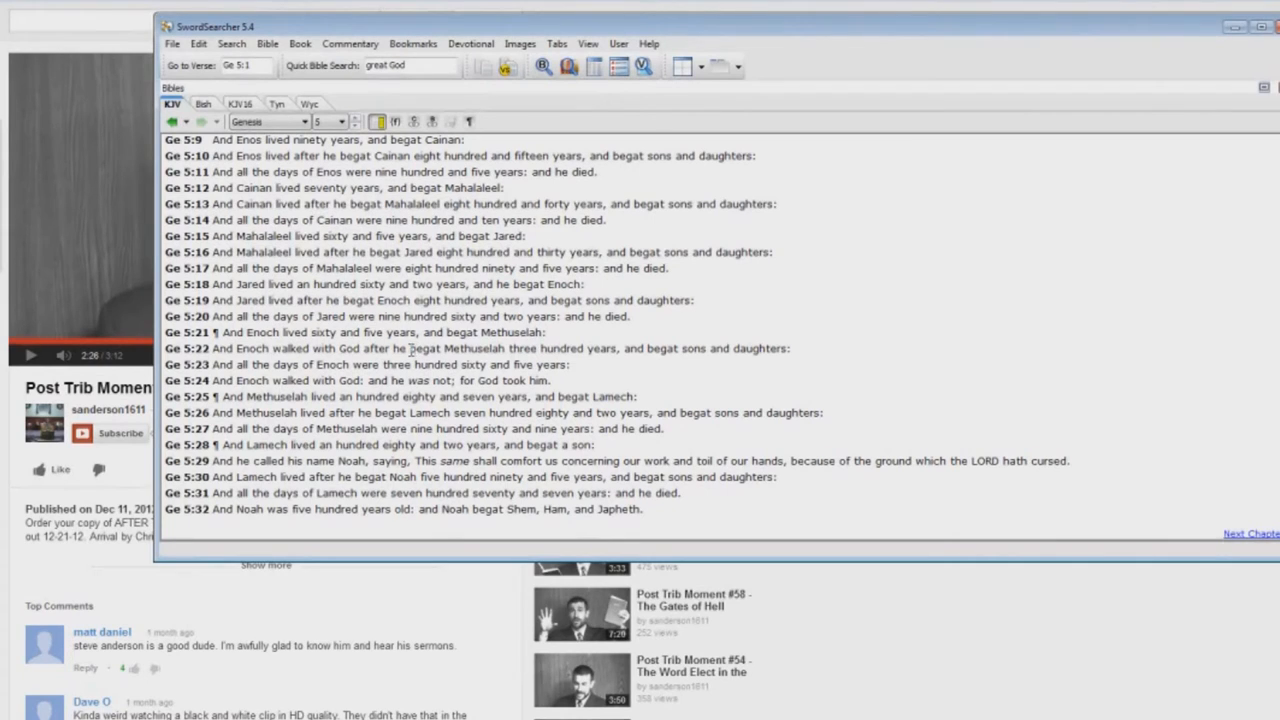
# Select the name Methuselah in Genesis 5:22
pyautogui.doubleClick(456, 348)
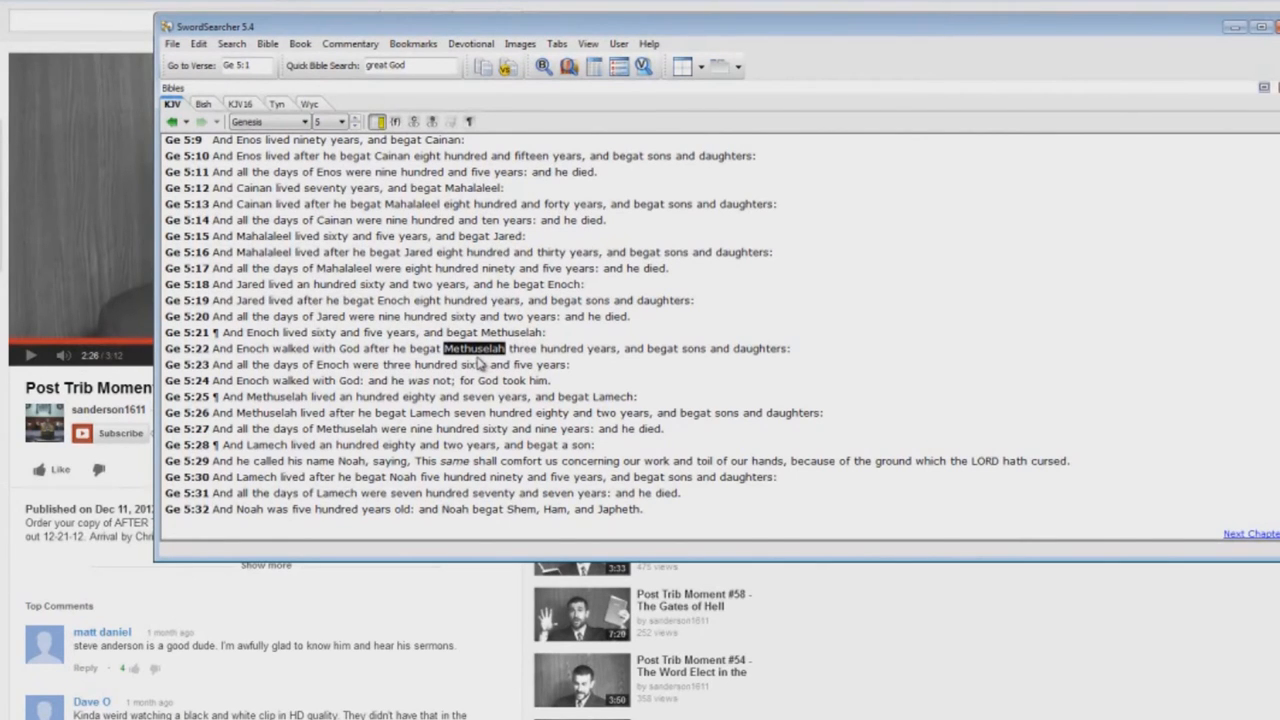
pyautogui.moveTo(697, 369)
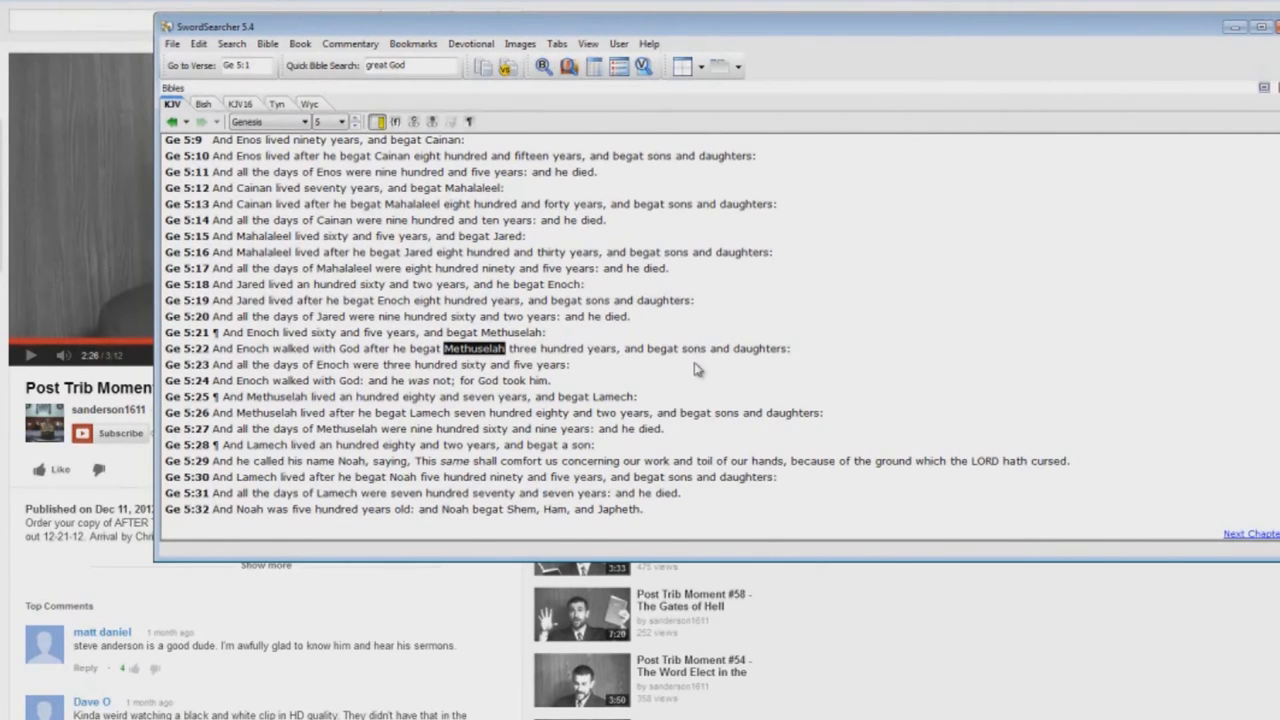
pyautogui.moveTo(500, 490)
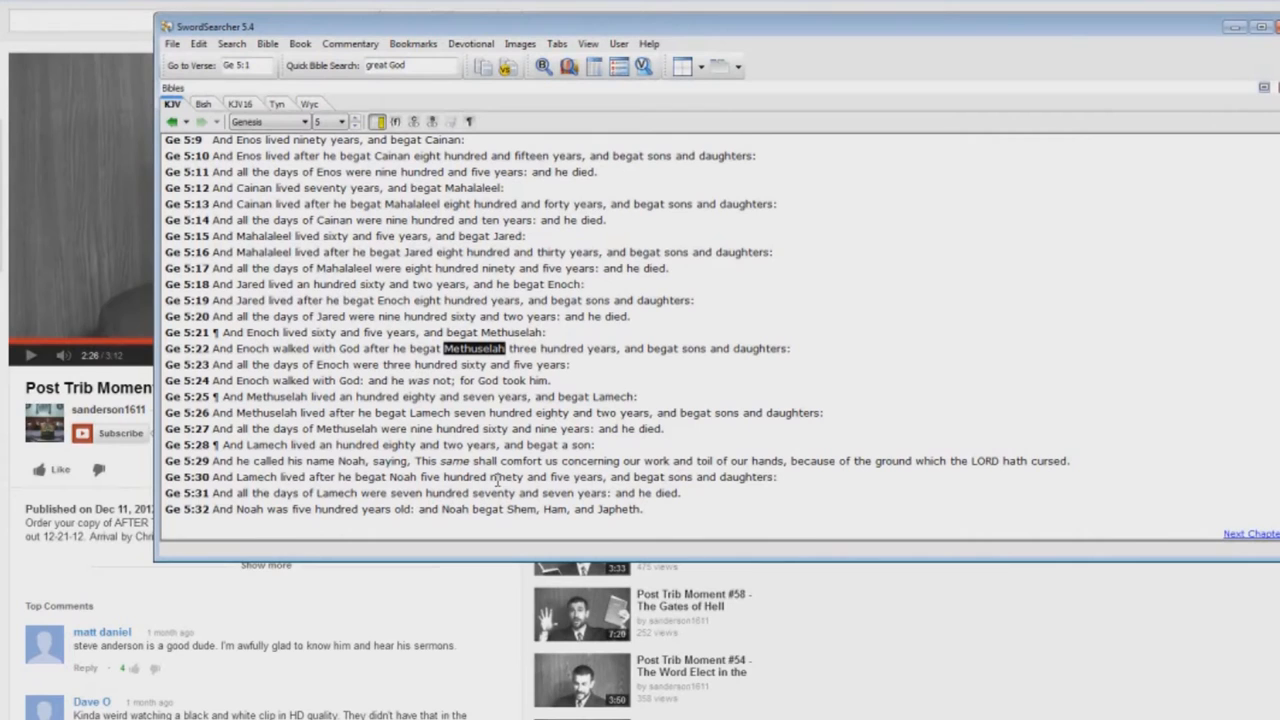
pyautogui.moveTo(446, 525)
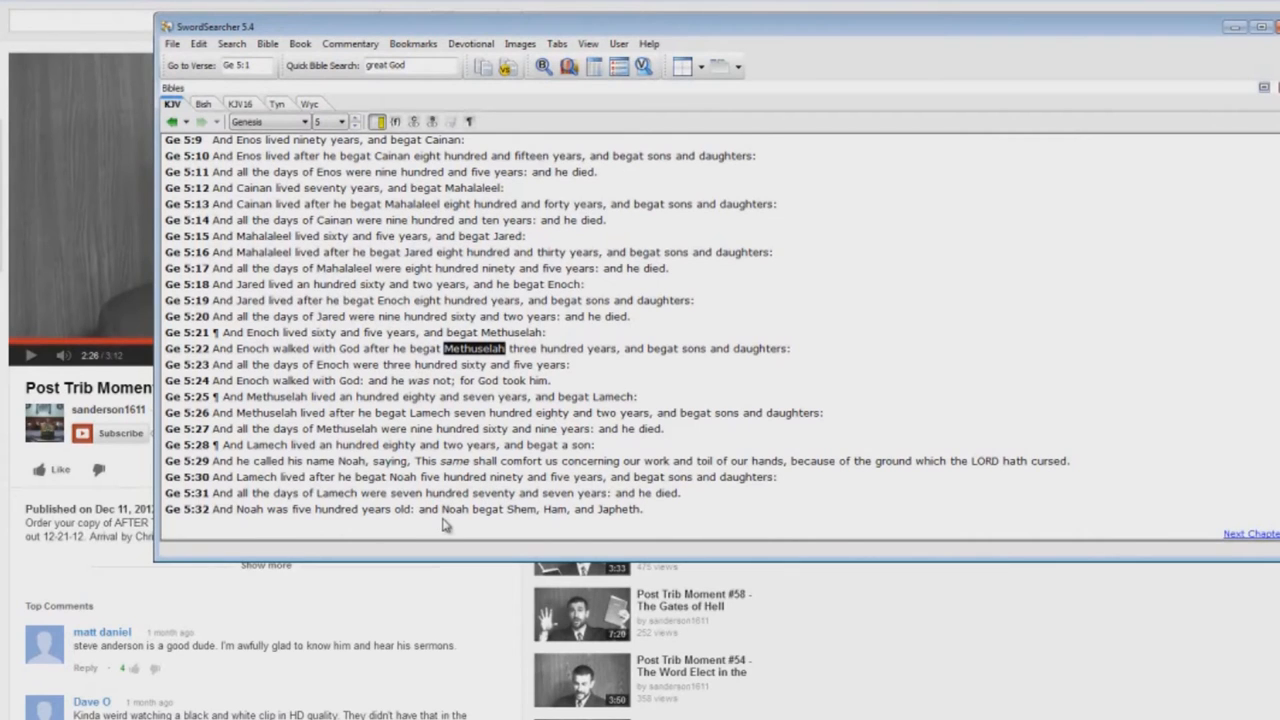
pyautogui.moveTo(492, 364)
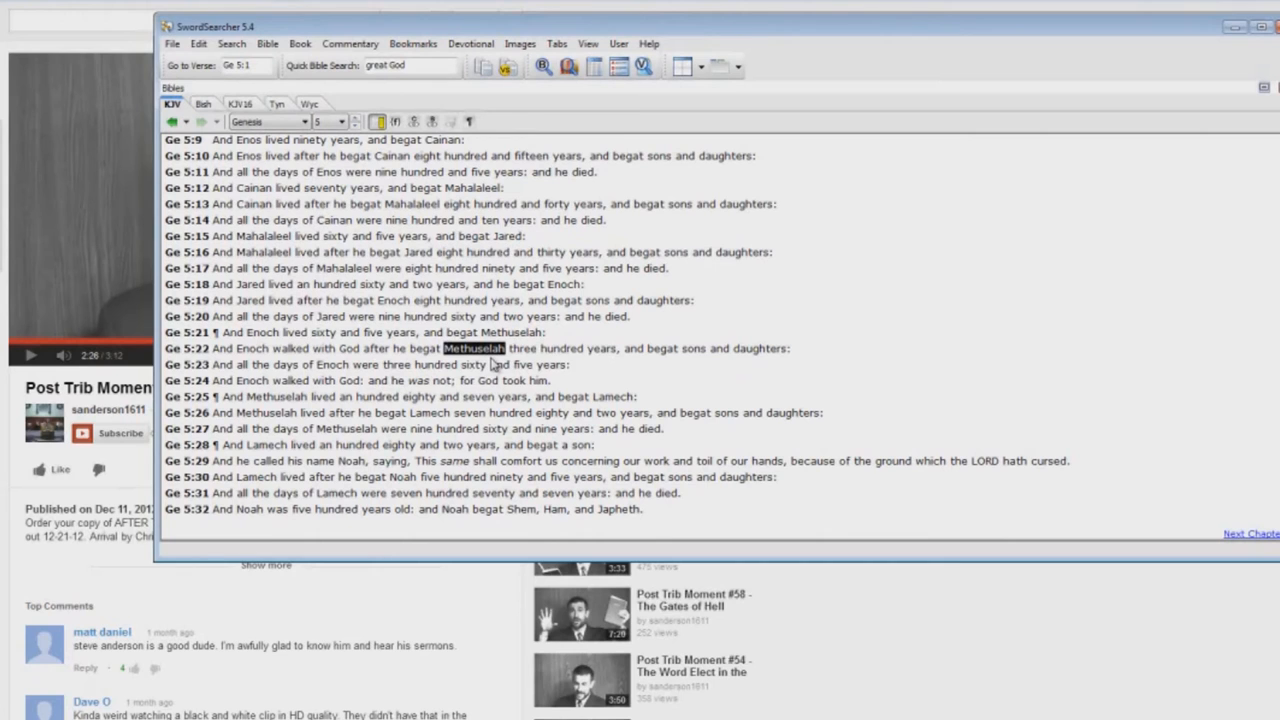
pyautogui.moveTo(268, 348)
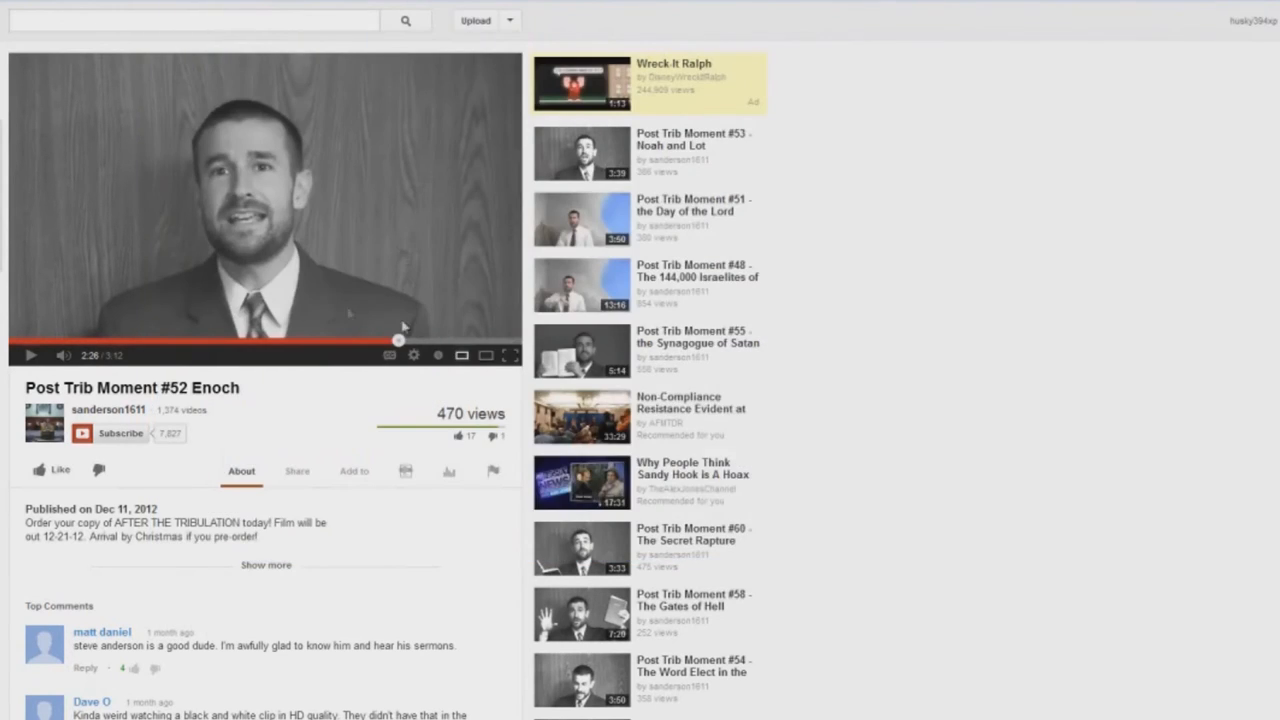
pyautogui.moveTo(359, 440)
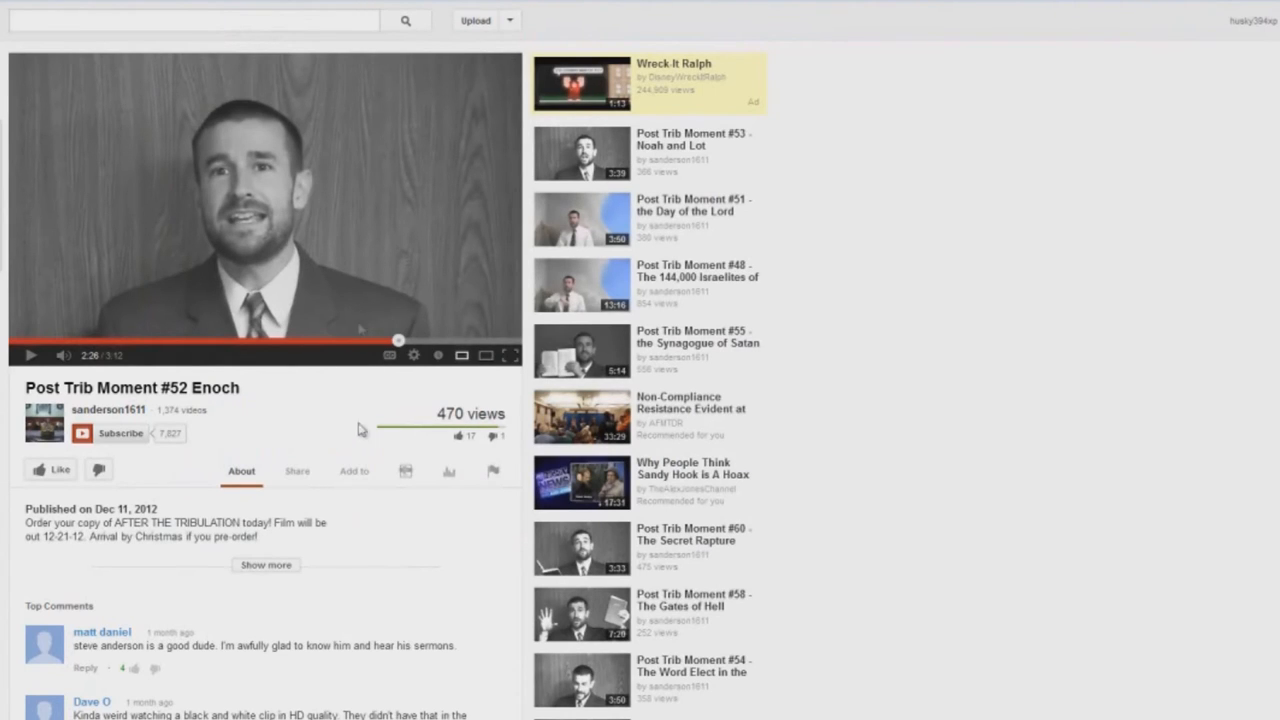
pyautogui.moveTo(250, 270)
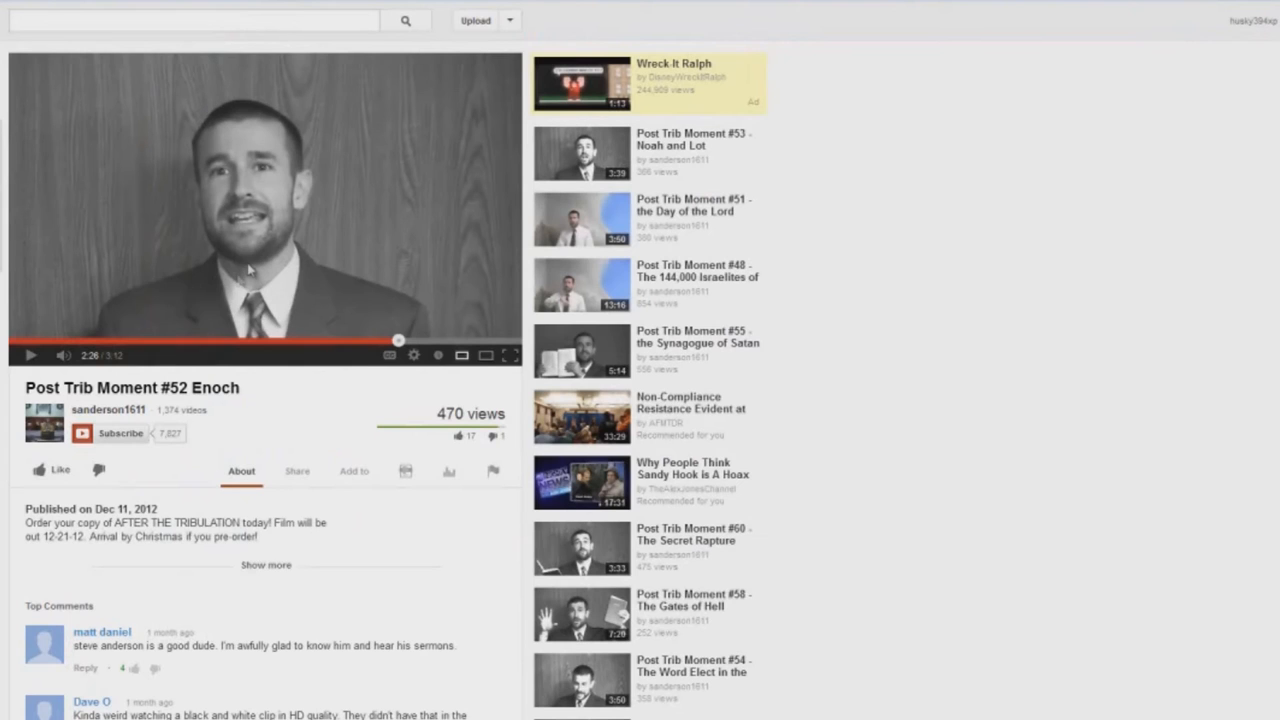
# Resume the Enoch video from 2:26 and pause it at 2:37
pyautogui.click(30, 355)
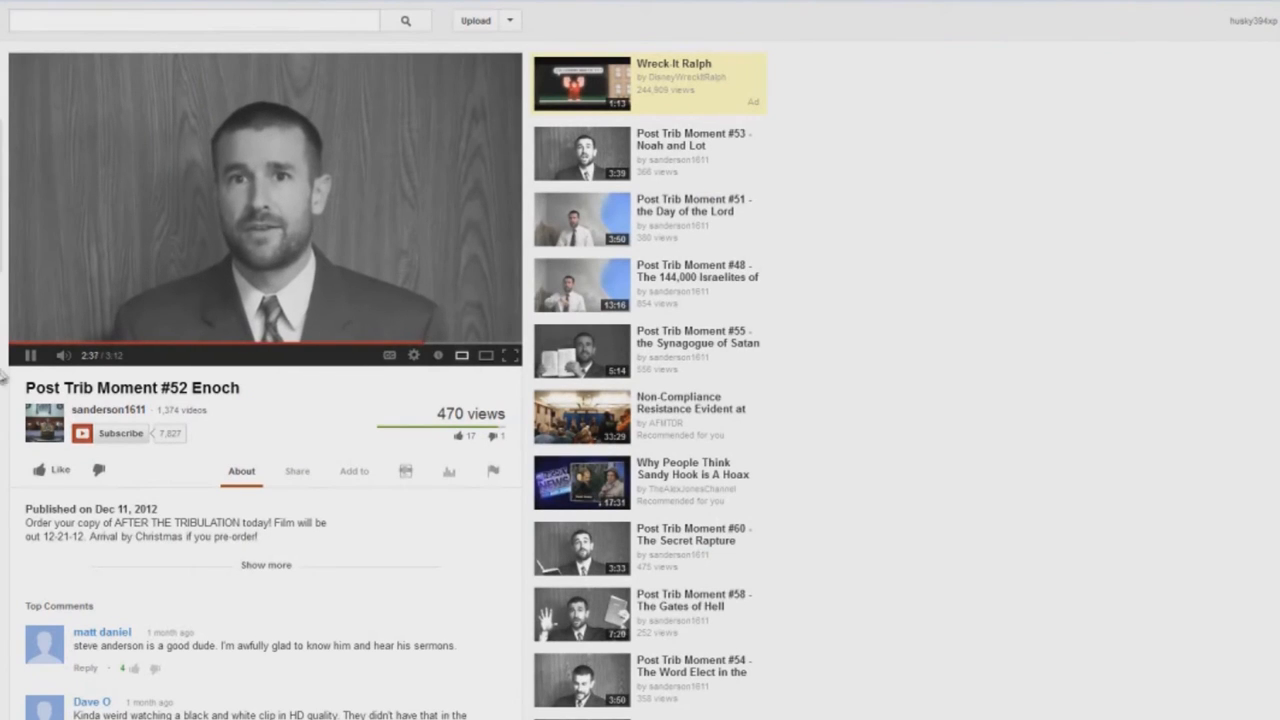
pyautogui.click(31, 355)
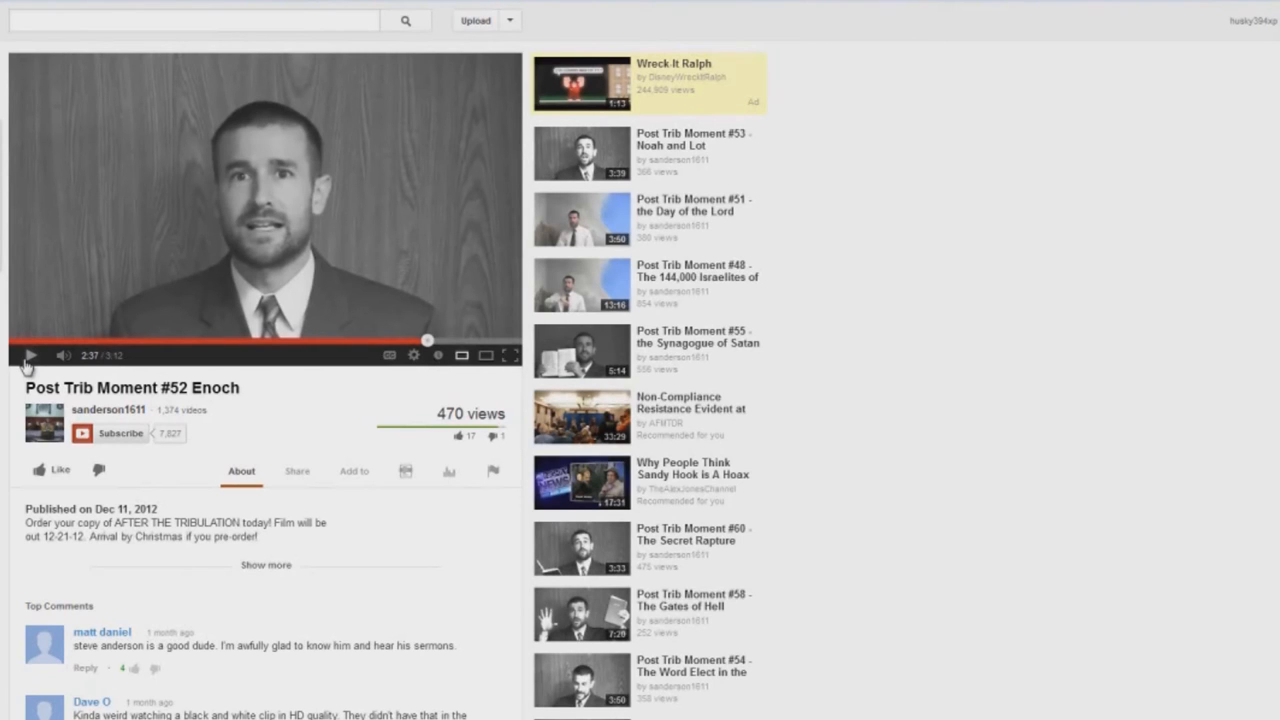
# Resume the Enoch video from 2:37 and pause it at 2:56 of 3:12
pyautogui.click(30, 356)
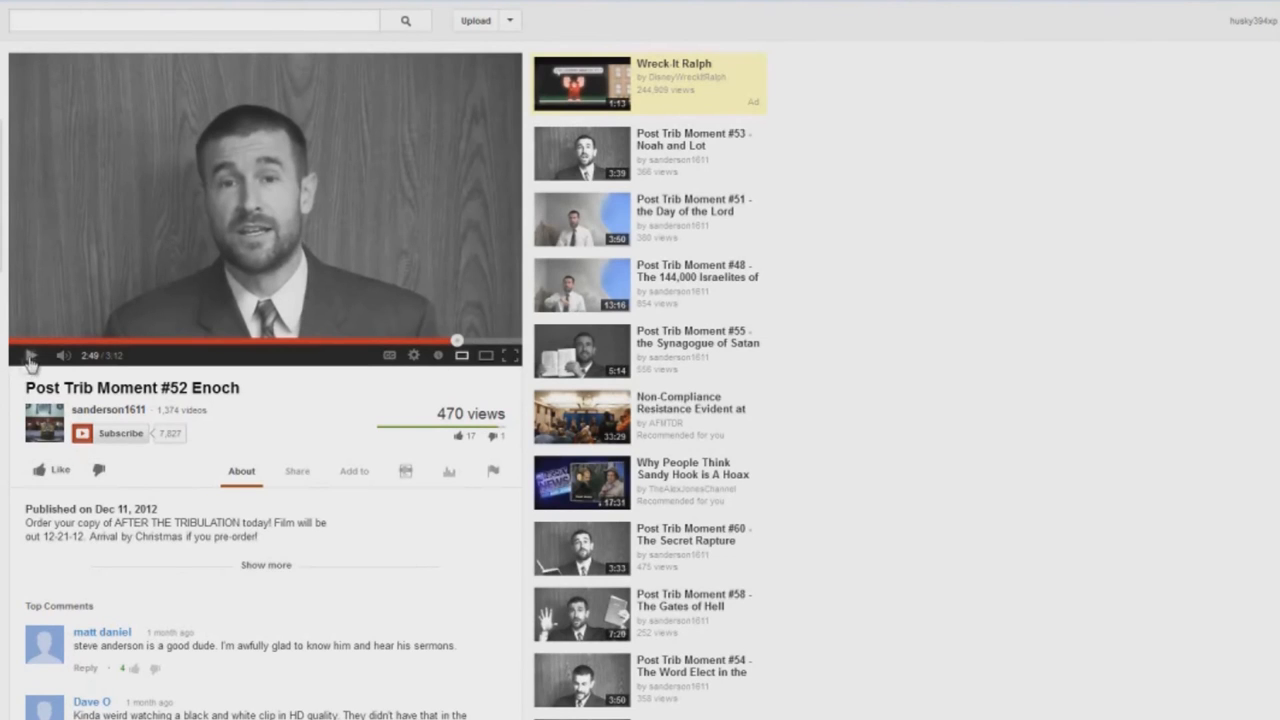
pyautogui.click(29, 355)
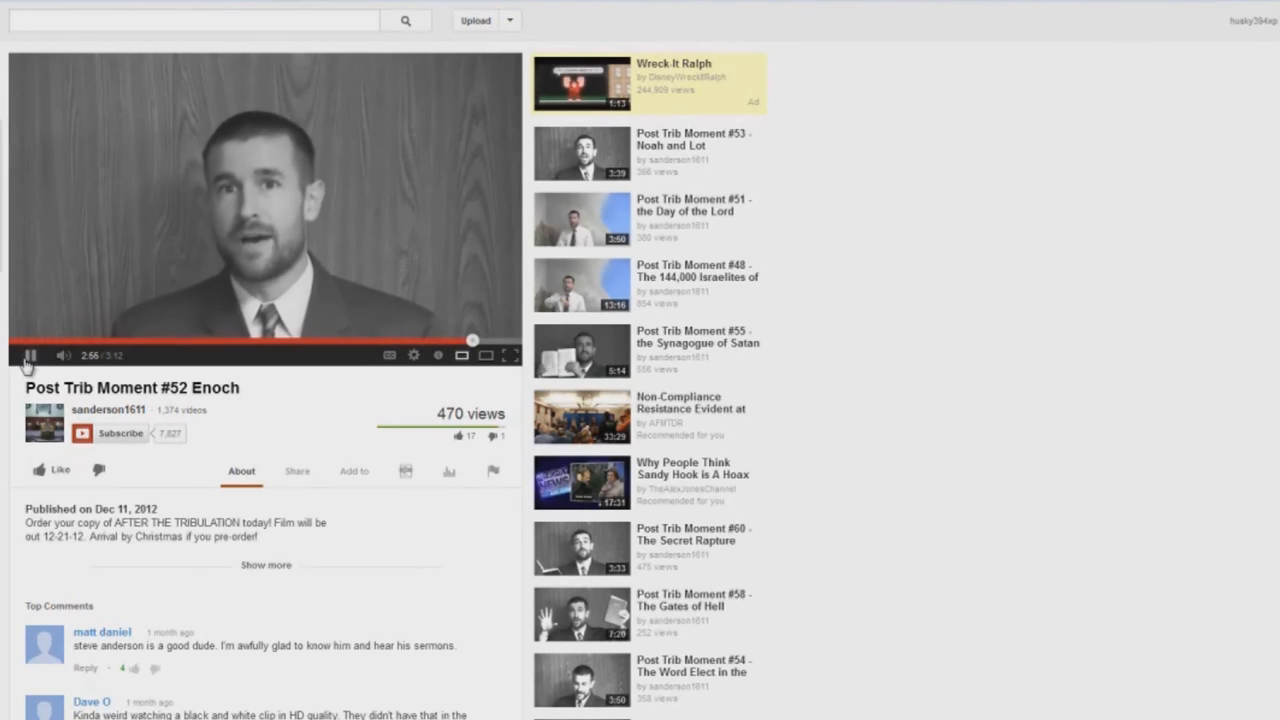
pyautogui.click(30, 355)
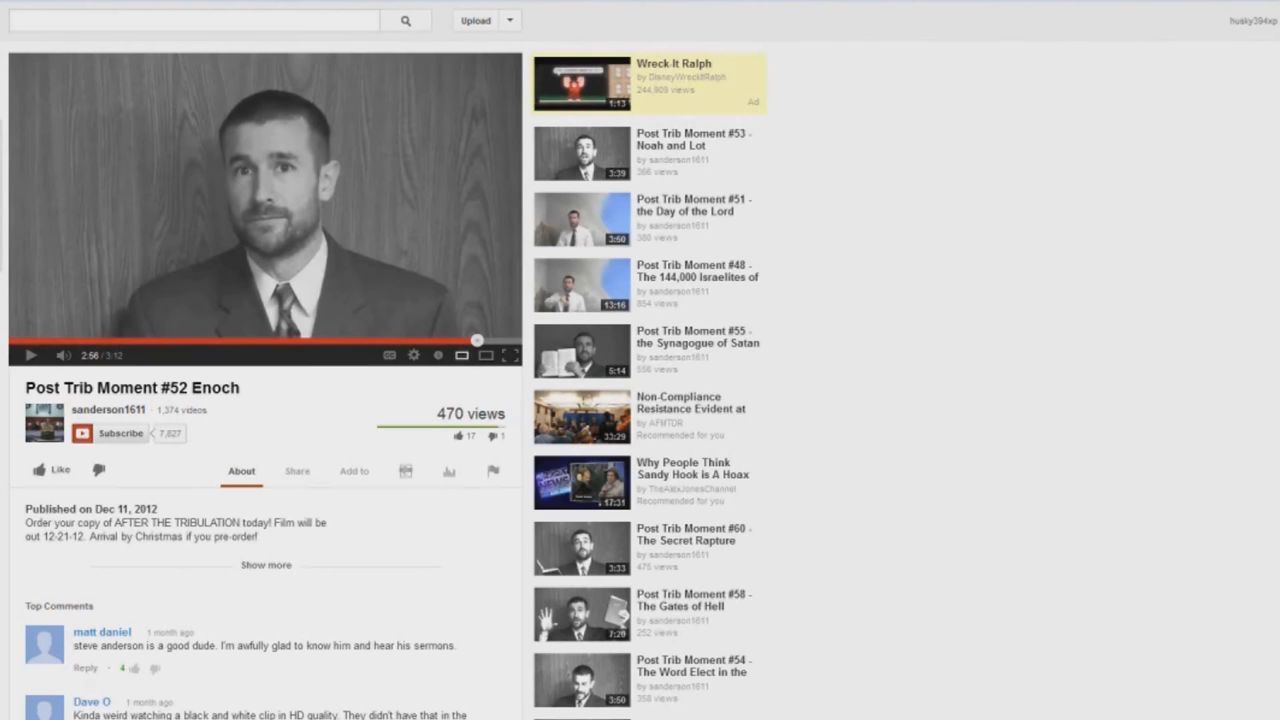
pyautogui.moveTo(333, 298)
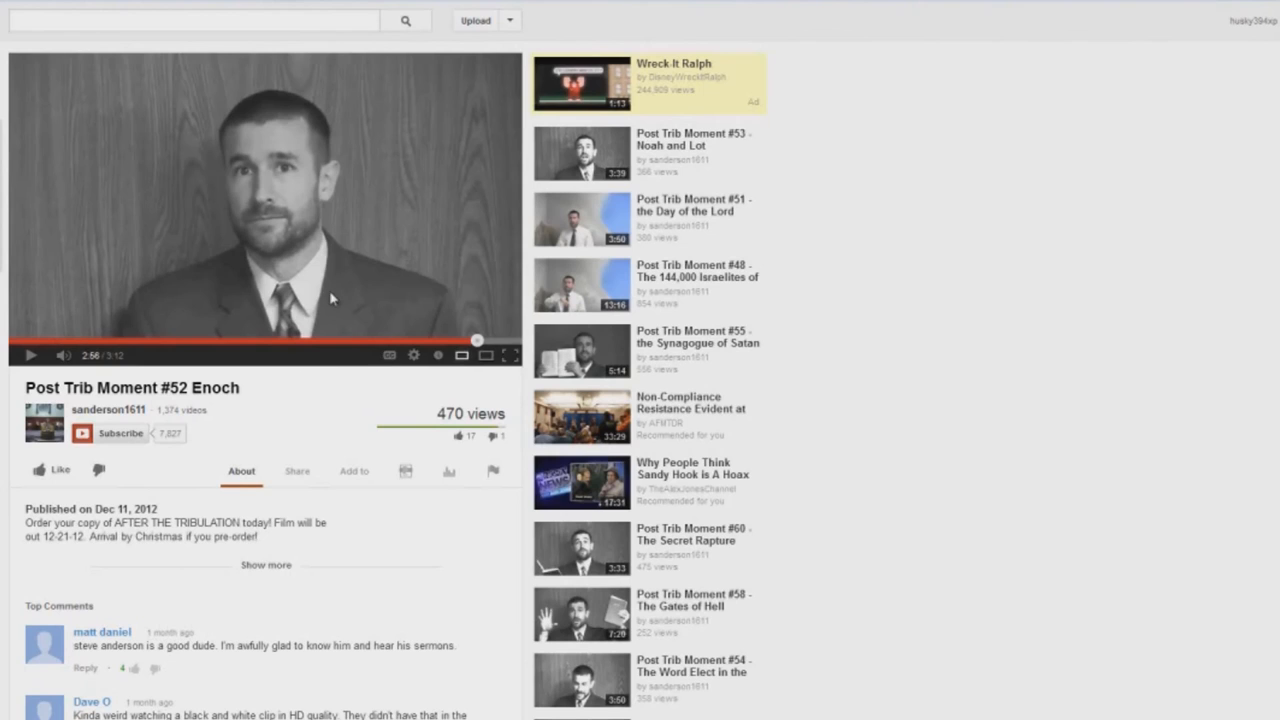